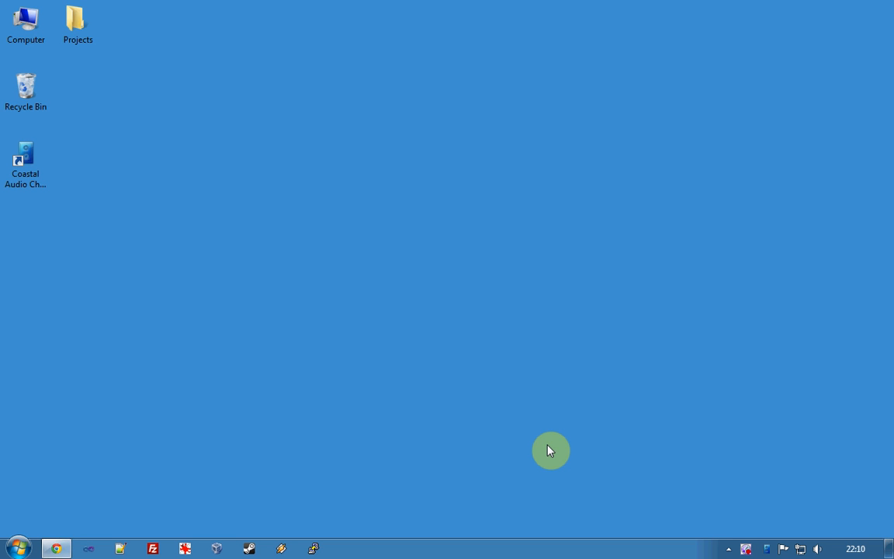
mouse_move(776, 466)
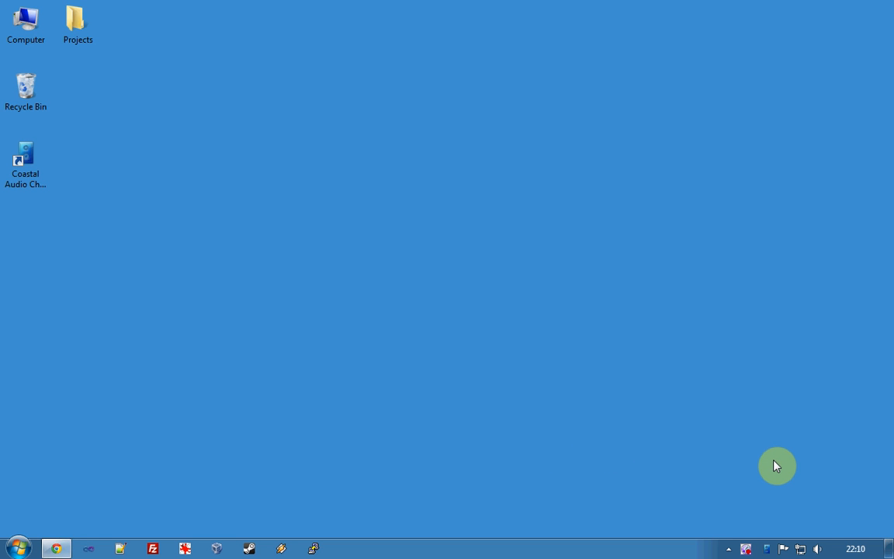
mouse_move(769, 550)
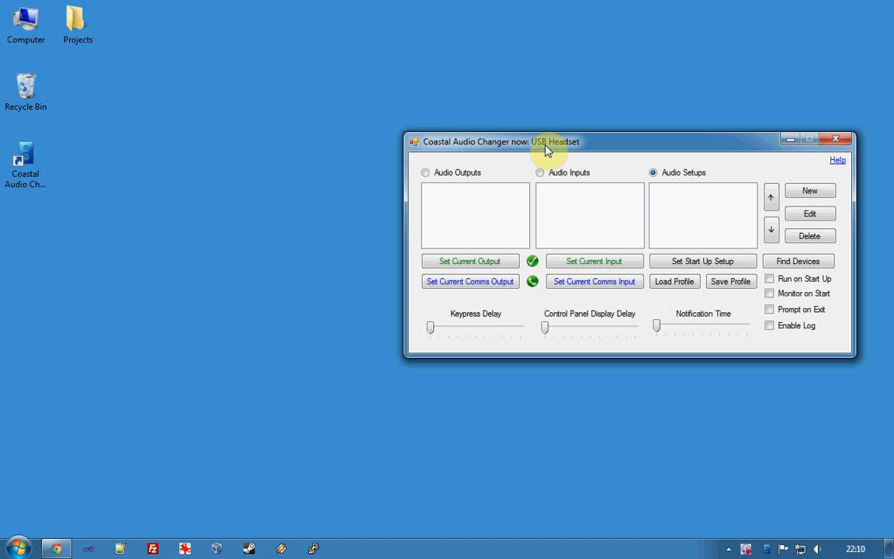
mouse_move(577, 159)
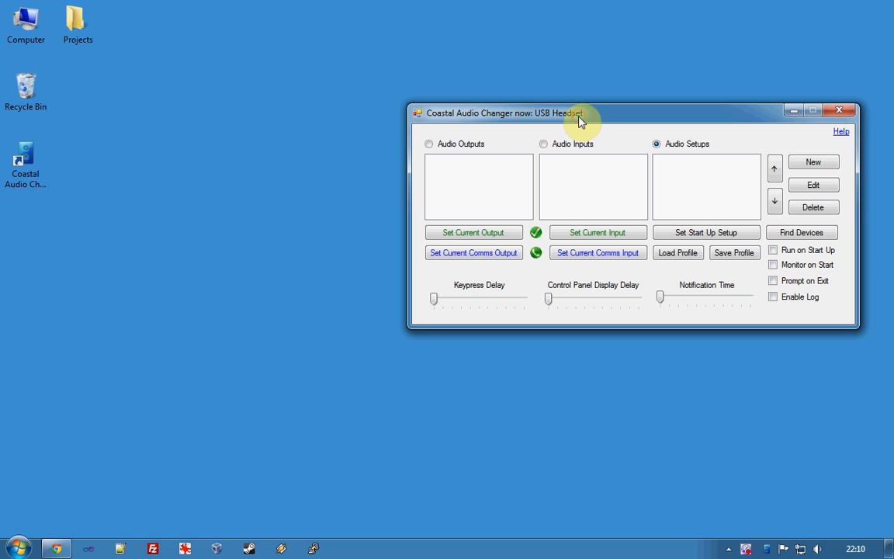
mouse_move(752, 162)
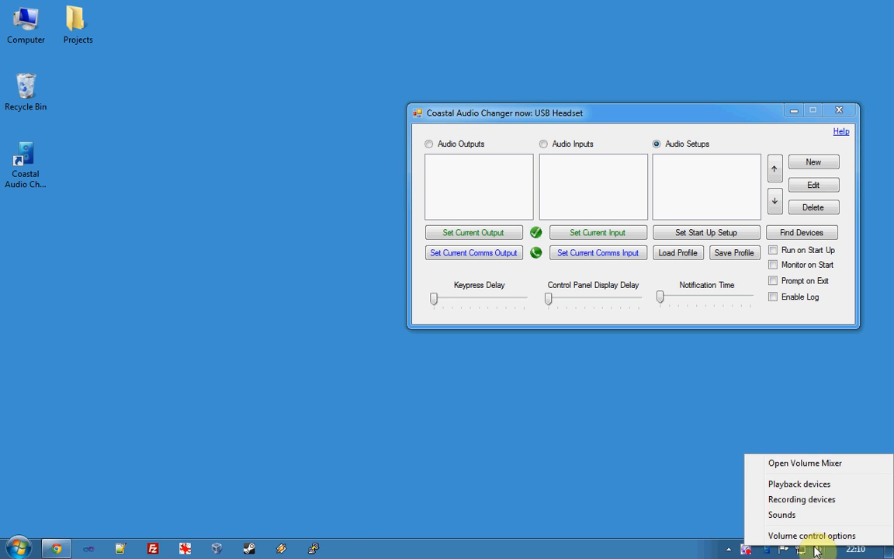
Show Windows playback devices and scan for audio devices, filling the output and input lists.
left_click(798, 485)
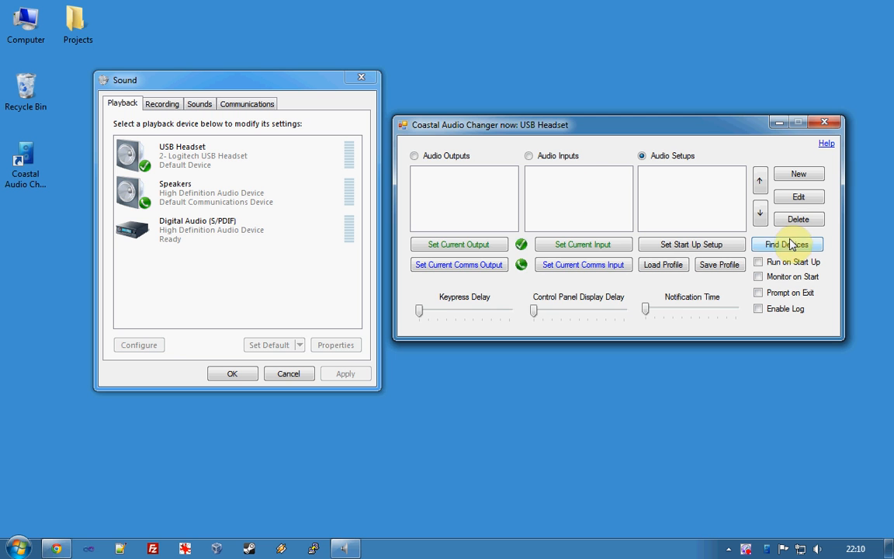
left_click(787, 244)
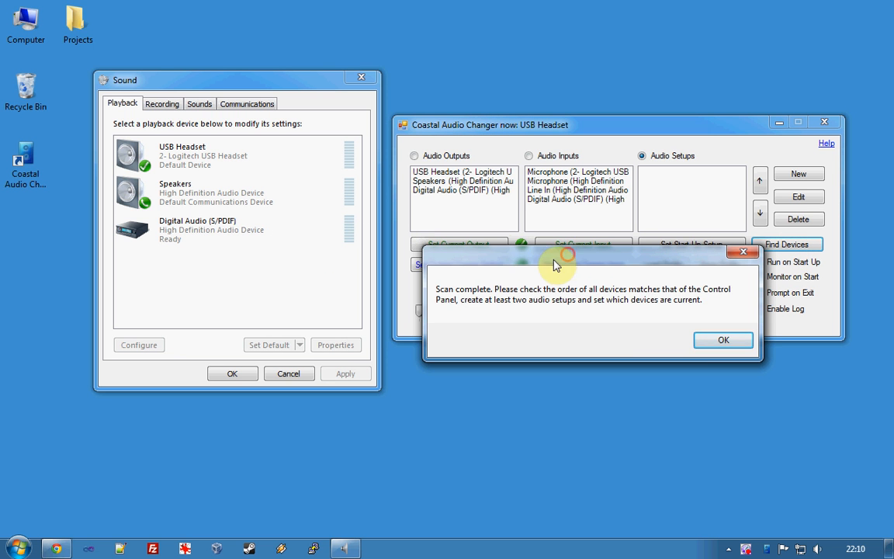
mouse_move(522, 208)
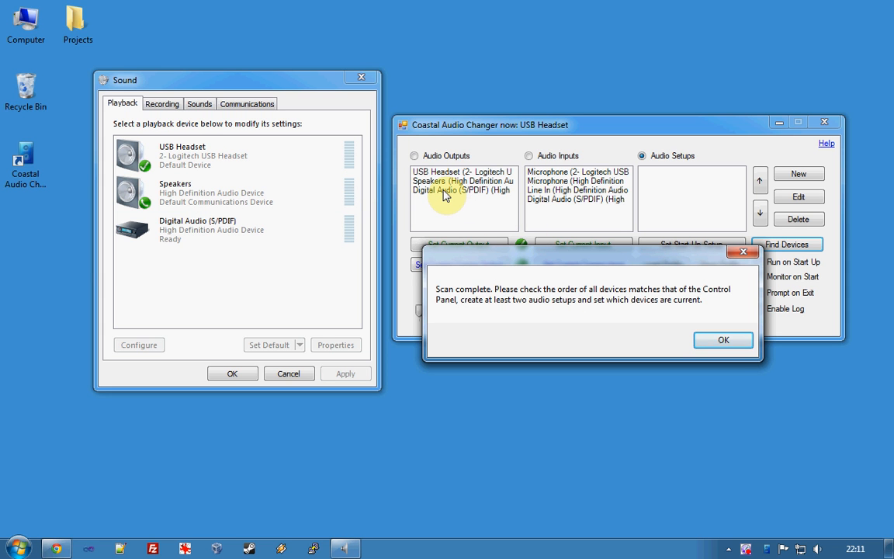
mouse_move(482, 311)
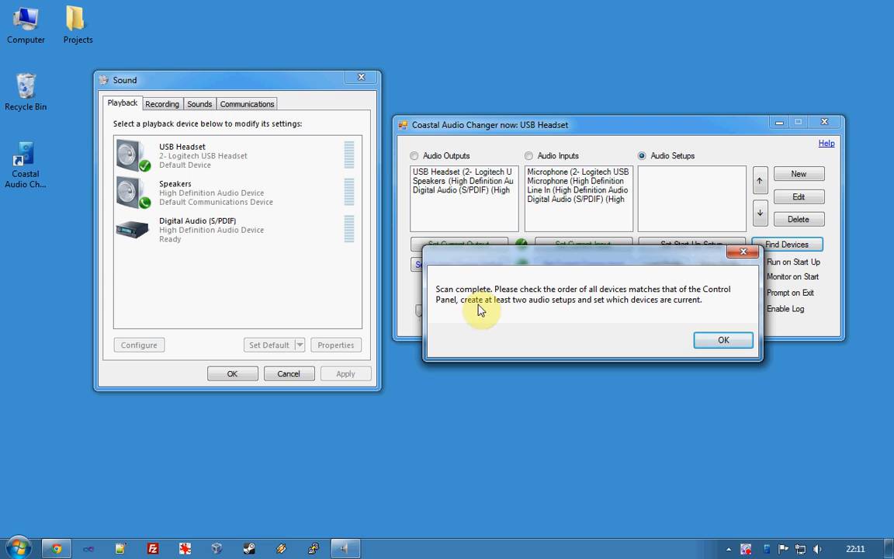
mouse_move(548, 311)
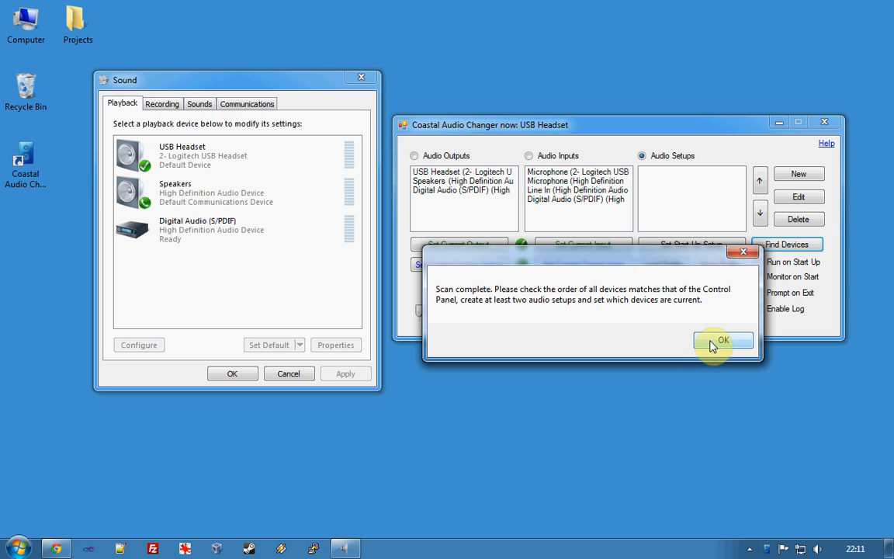
left_click(724, 341)
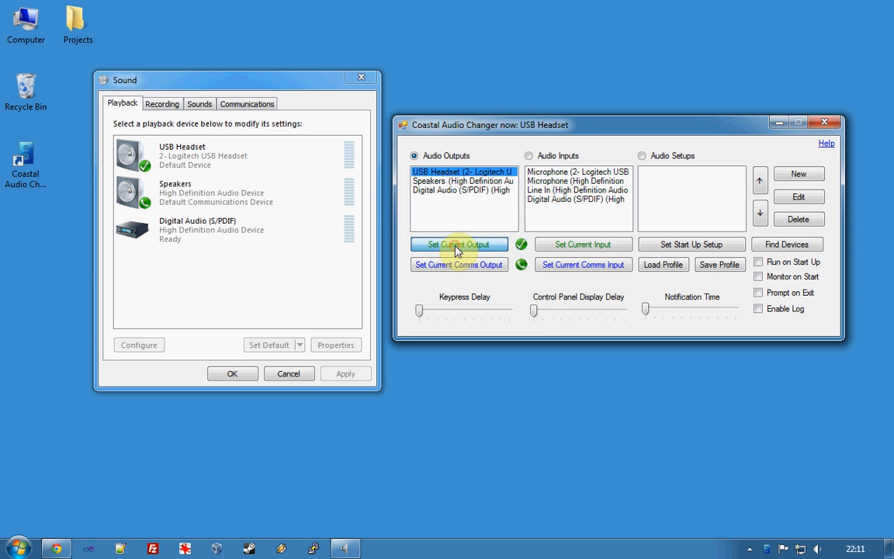
Set USB Headset as current output and Speakers as current communications output.
left_click(459, 244)
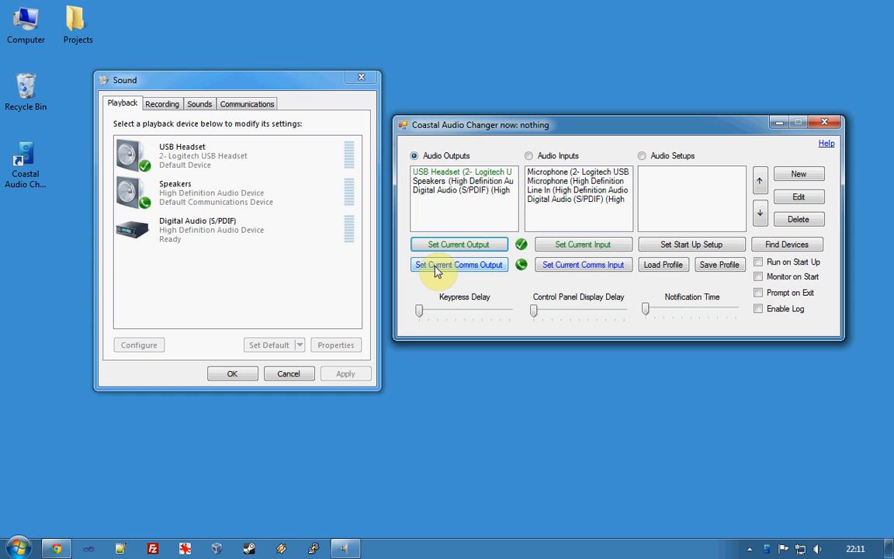
left_click(463, 180)
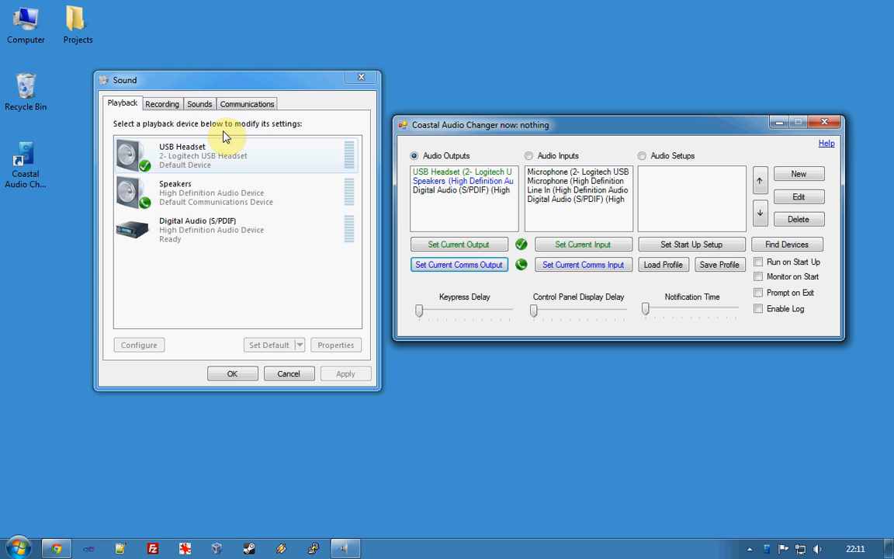
Set the Logitech USB headset microphone as current input and switch to the empty Audio Setups list.
left_click(162, 102)
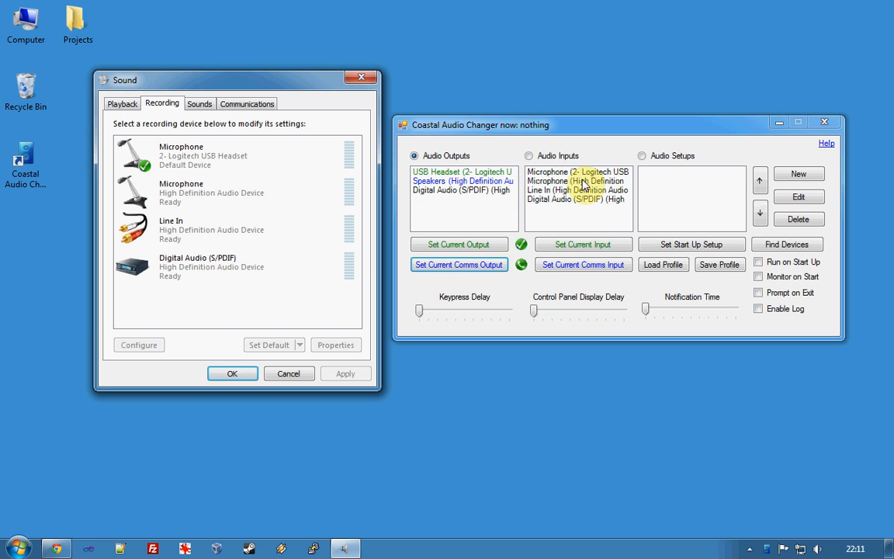
left_click(584, 244)
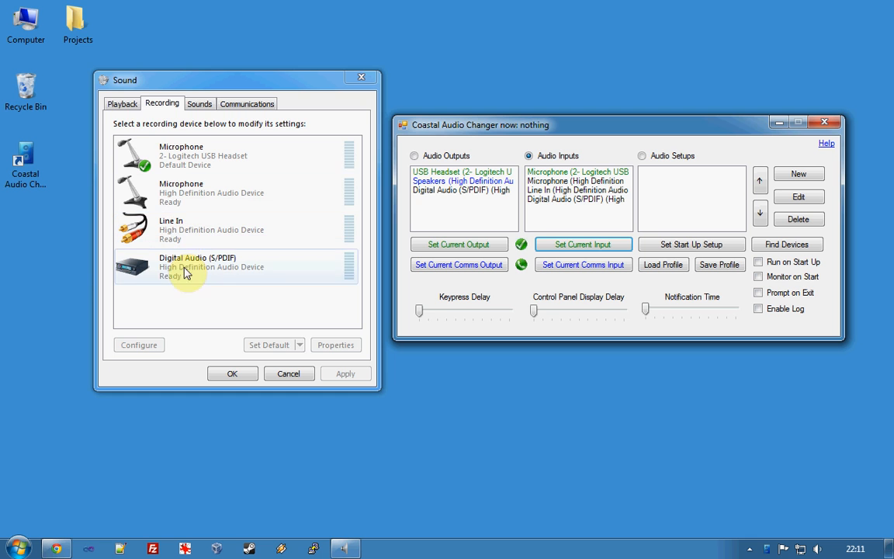
left_click(121, 102)
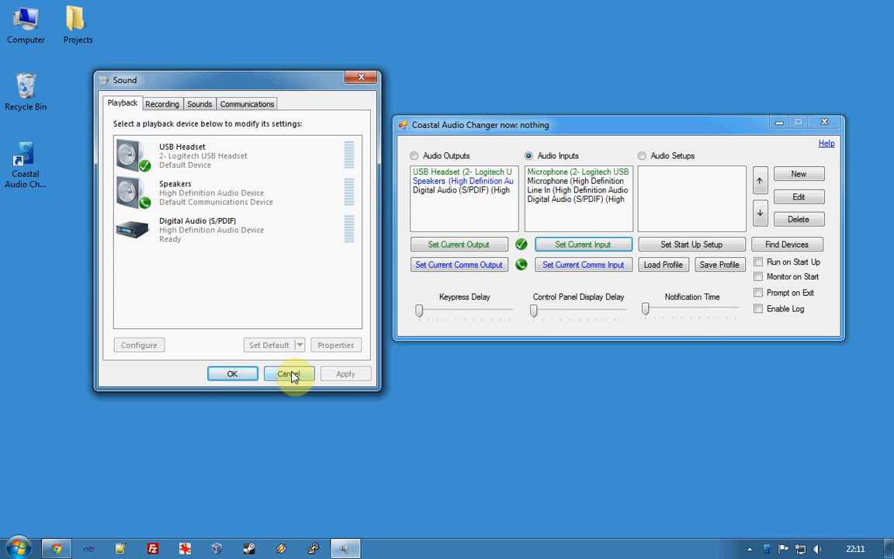
left_click(643, 155)
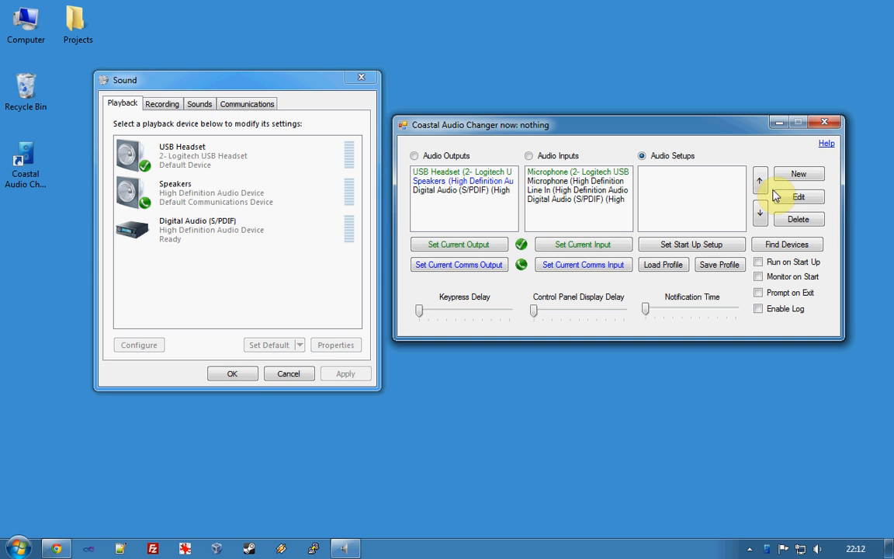
mouse_move(714, 191)
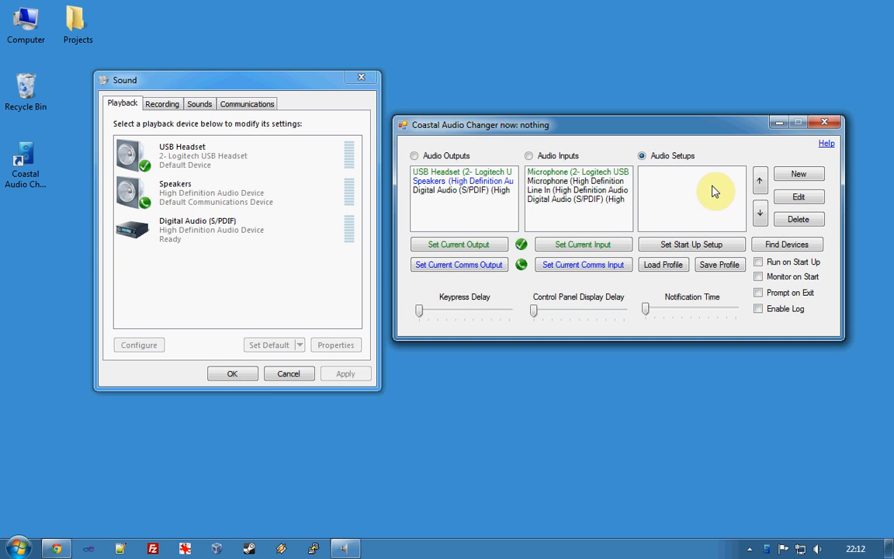
Create an audio setup named 'USB Headset' for the USB Headset output, included in the menu.
left_click(798, 174)
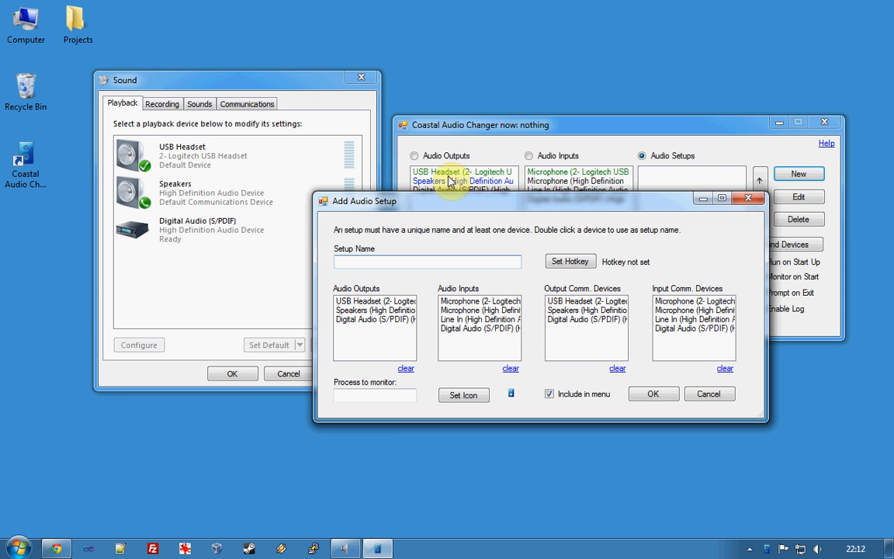
double_click(376, 301)
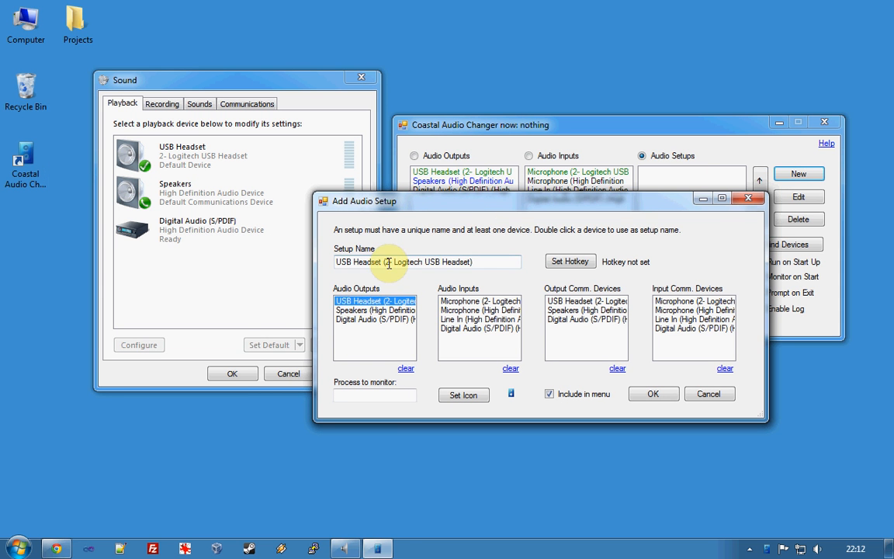
left_click_drag(388, 261, 479, 261)
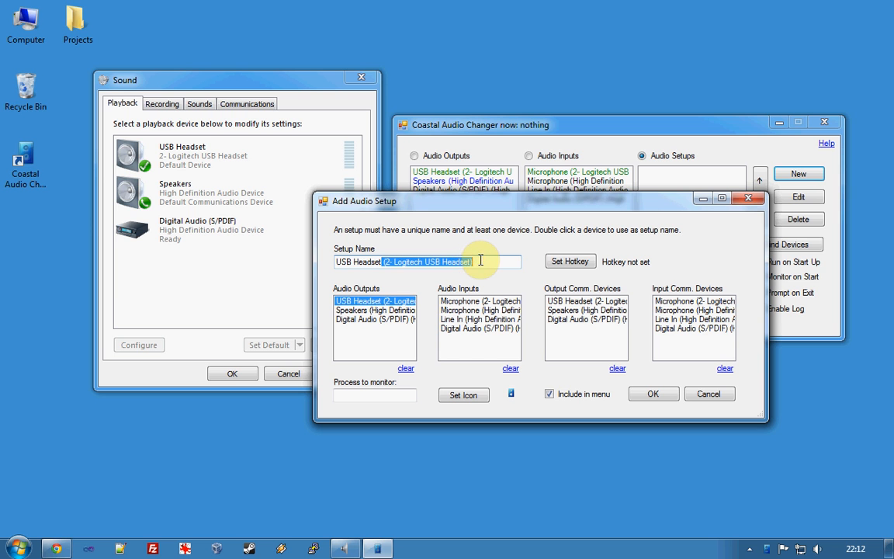
key("Delete")
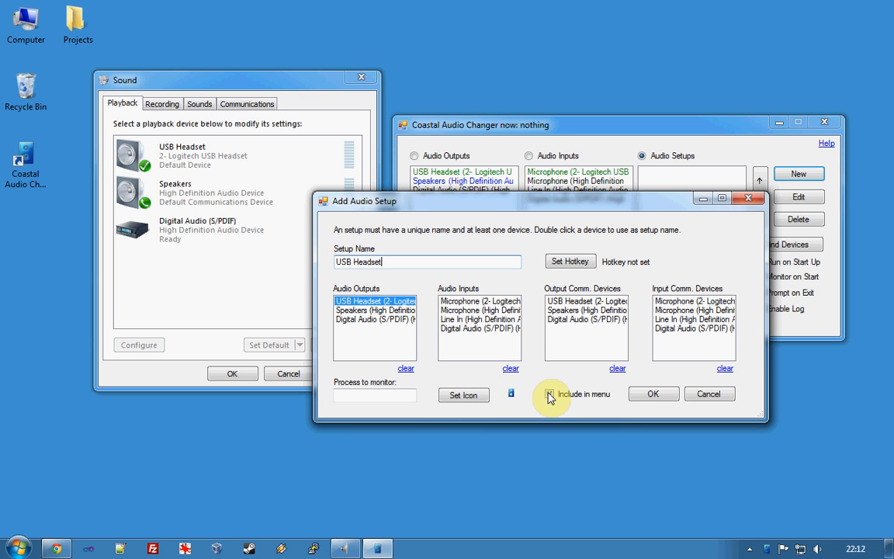
left_click(550, 394)
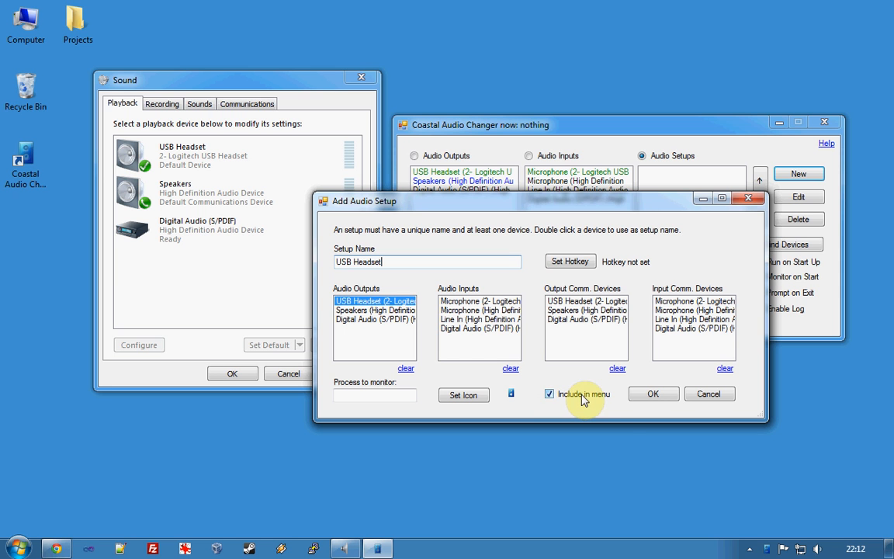
mouse_move(773, 550)
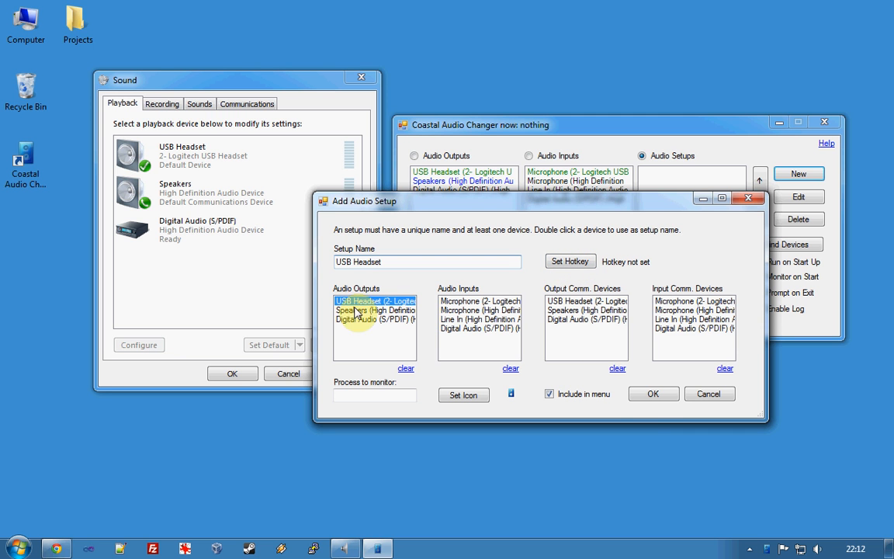
left_click(652, 395)
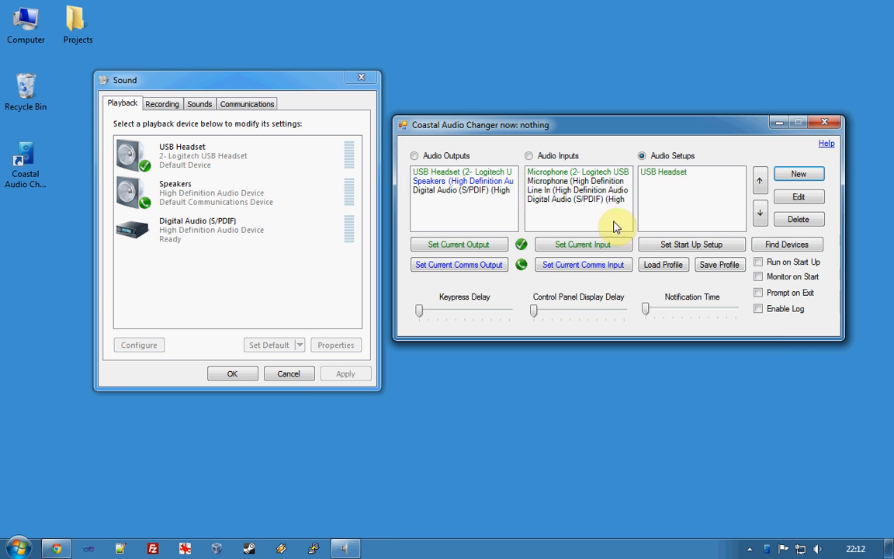
Create an audio setup named 'Speakers' for the Speakers output with the purple icon.
left_click(798, 174)
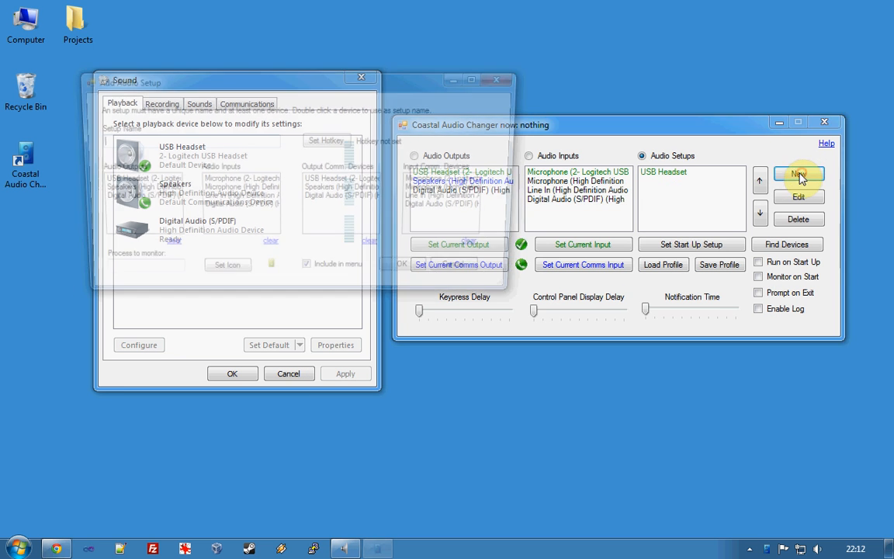
left_click(798, 174)
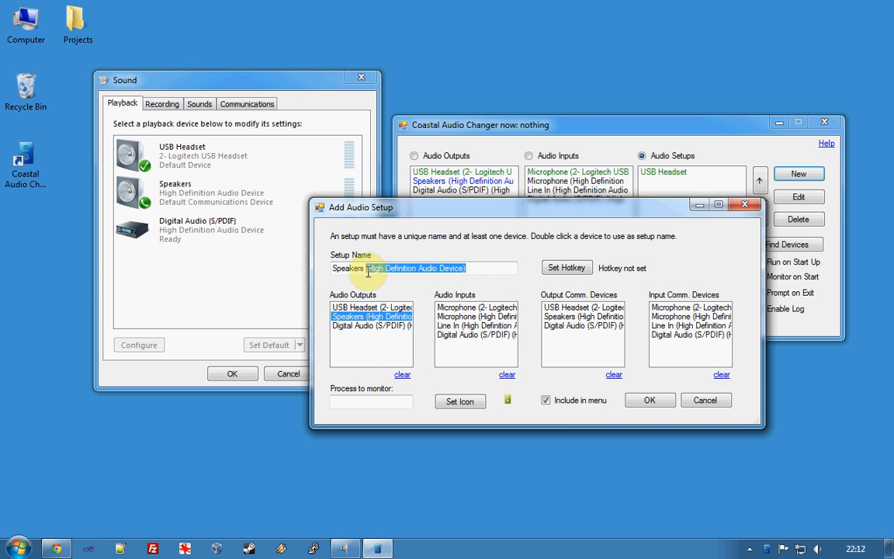
key("Delete")
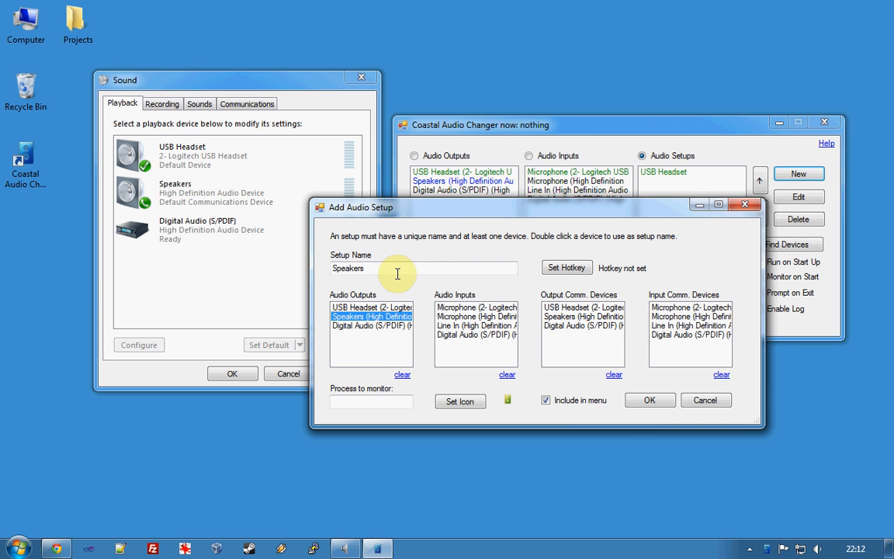
left_click(459, 400)
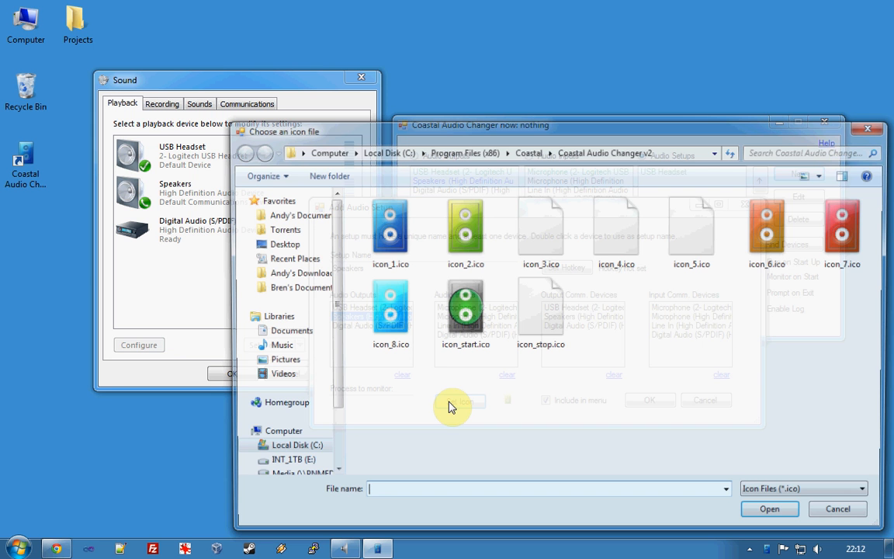
left_click(837, 509)
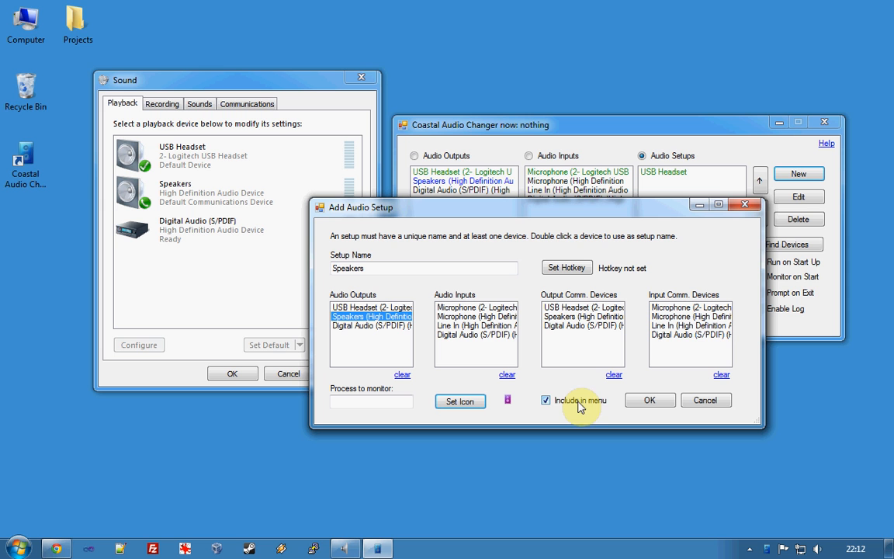
mouse_move(696, 418)
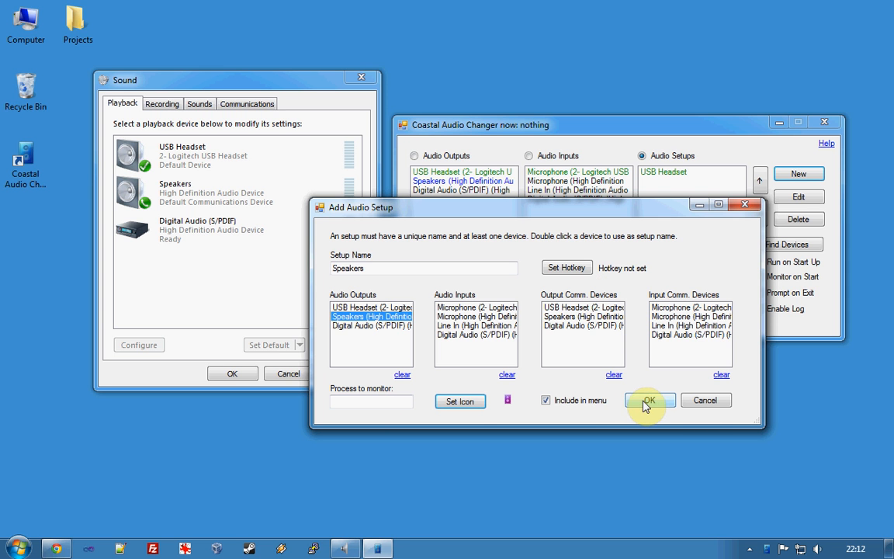
left_click(649, 400)
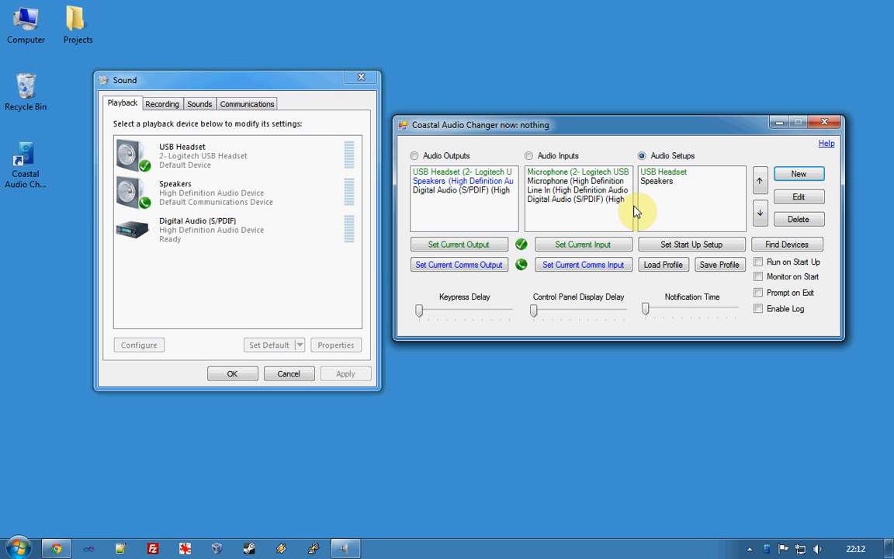
mouse_move(335, 180)
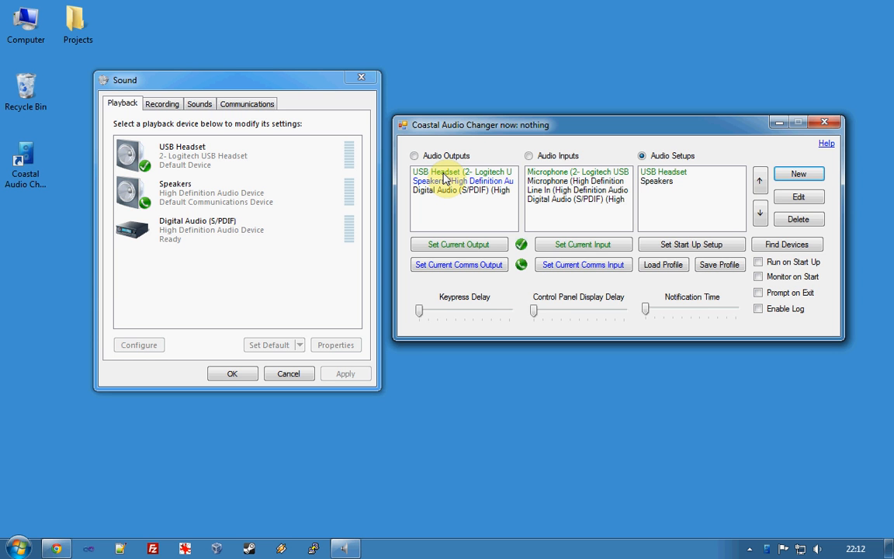
Close the Windows Sound dialog, leaving only Coastal Audio Changer open.
left_click(577, 171)
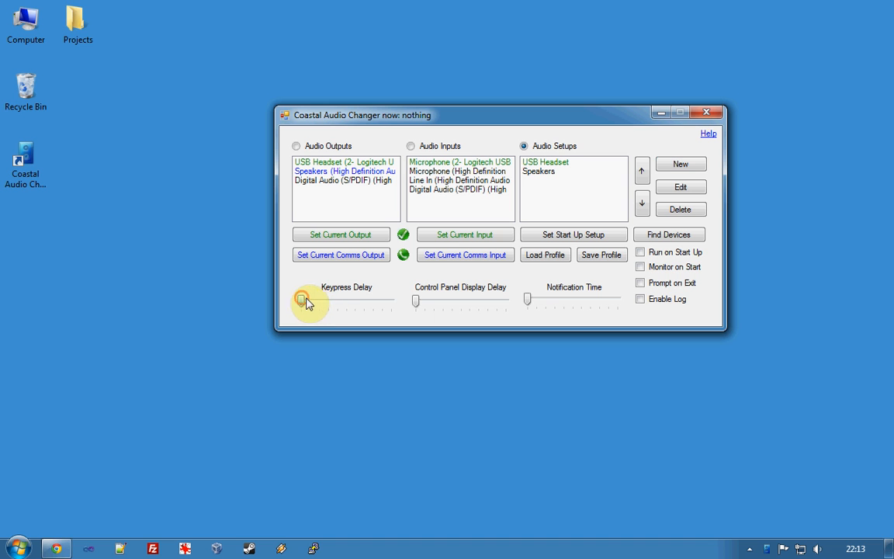
Raise the Keypress Delay and Control Panel Display Delay sliders slightly above minimum.
left_click_drag(301, 301, 330, 301)
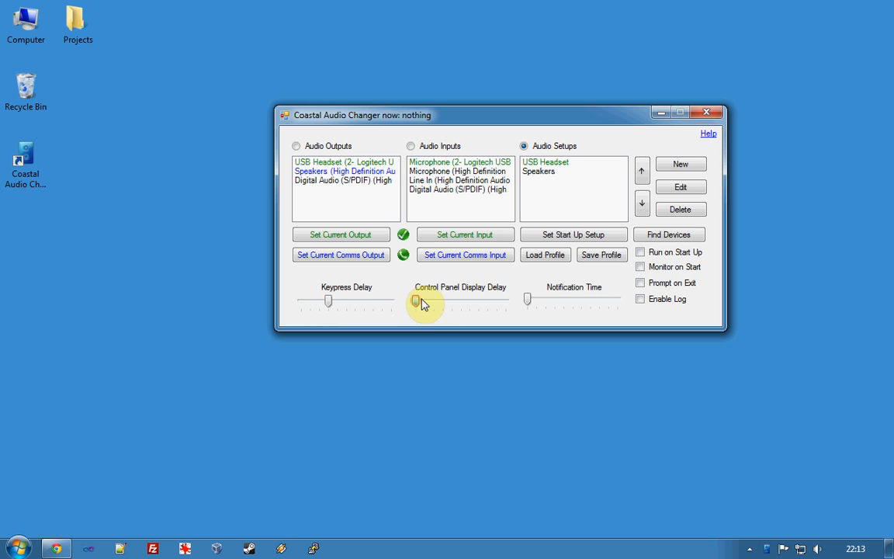
left_click_drag(416, 301, 443, 301)
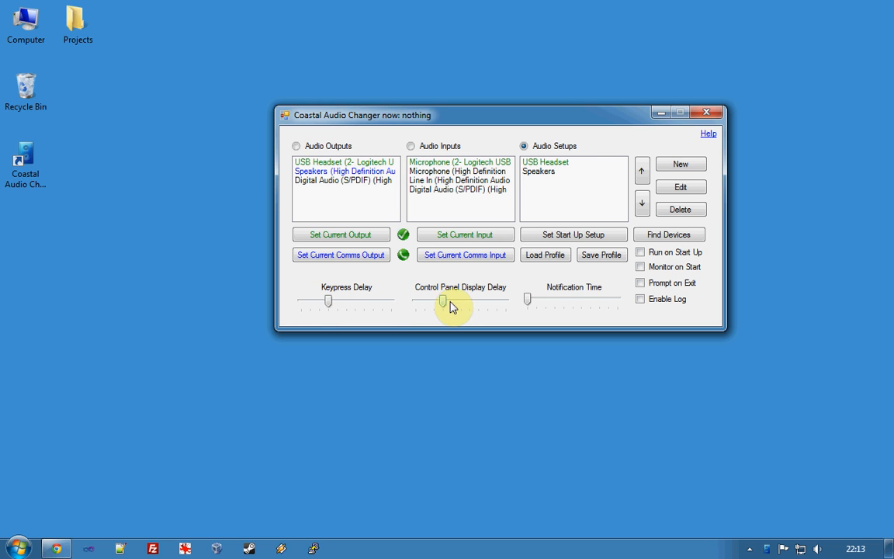
mouse_move(382, 313)
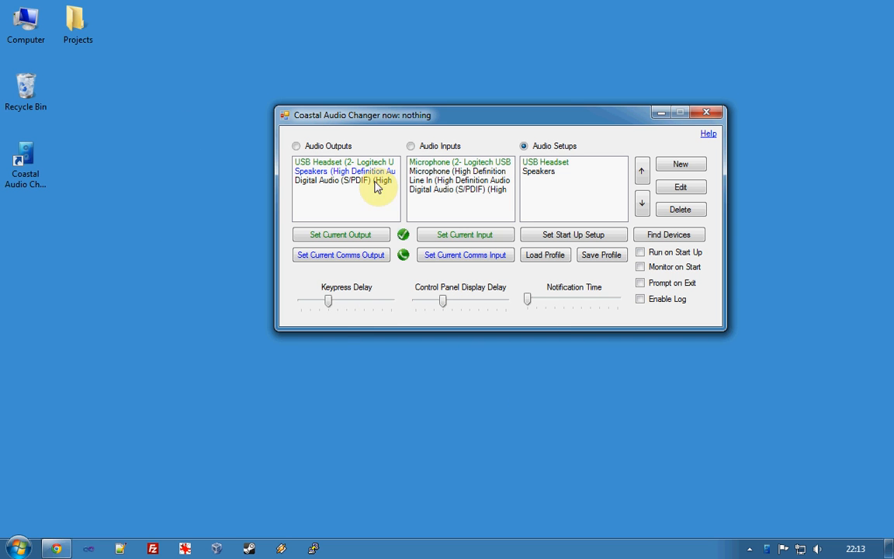
mouse_move(273, 180)
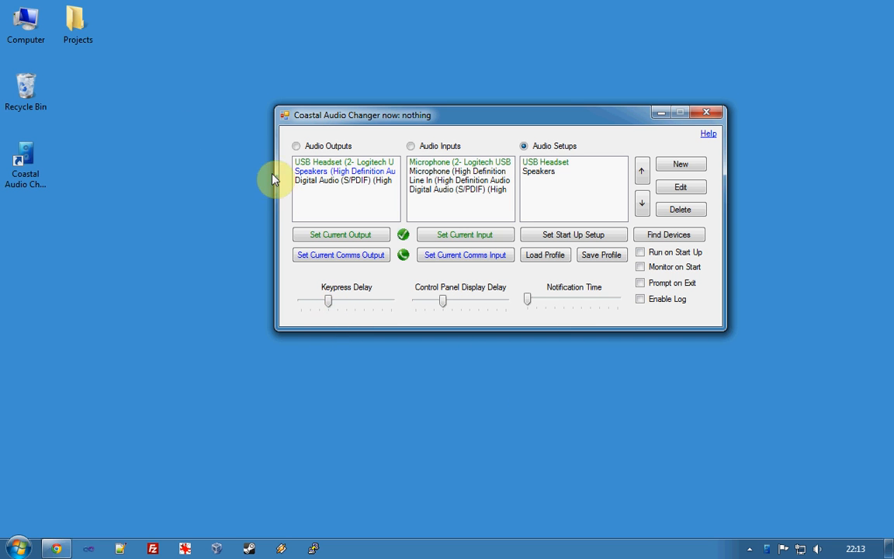
mouse_move(555, 301)
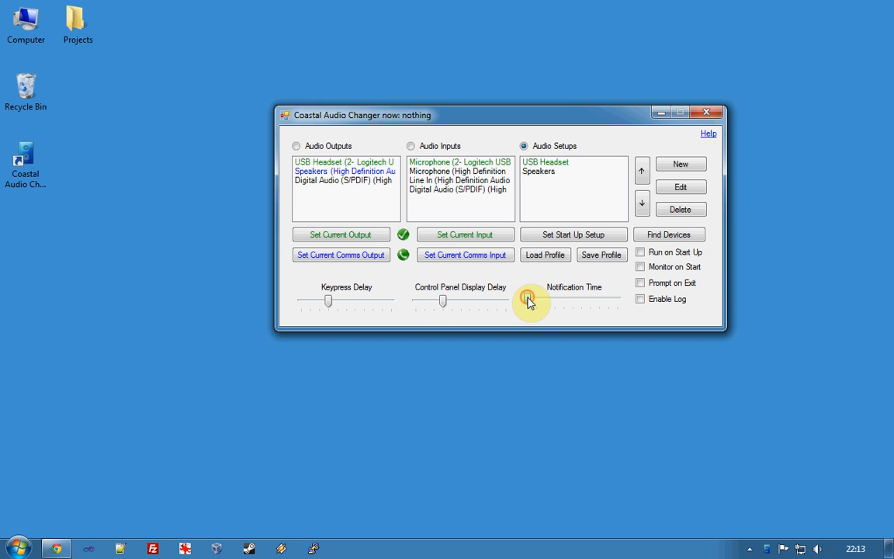
left_click_drag(527, 301, 527, 301)
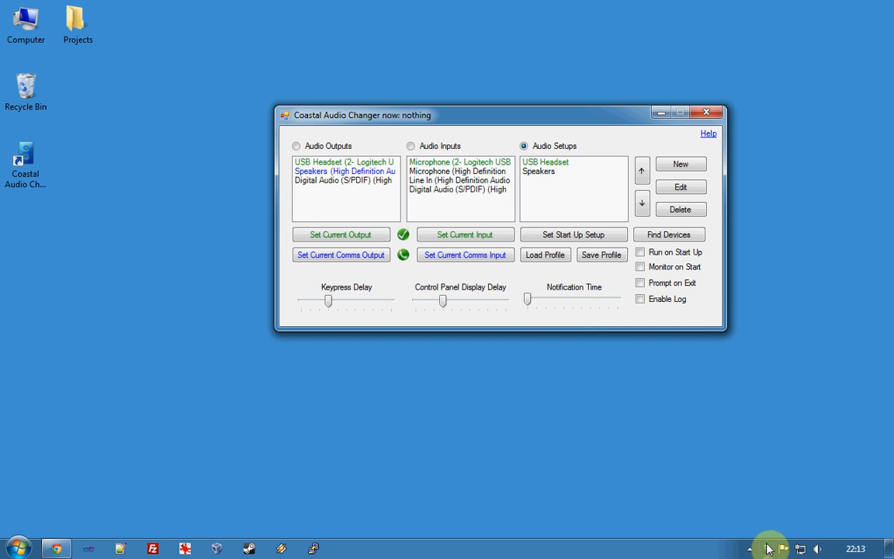
mouse_move(559, 325)
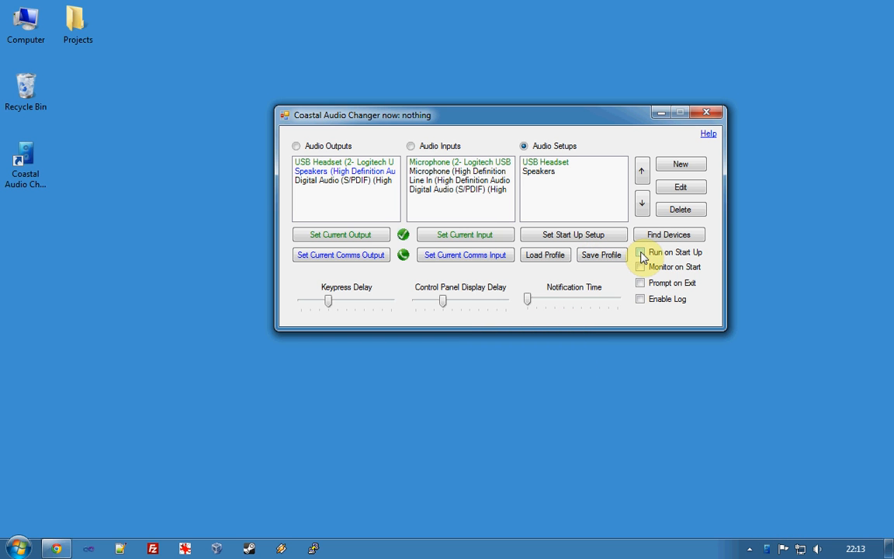
Enable Run on Start Up and close the window to the system tray.
left_click(640, 251)
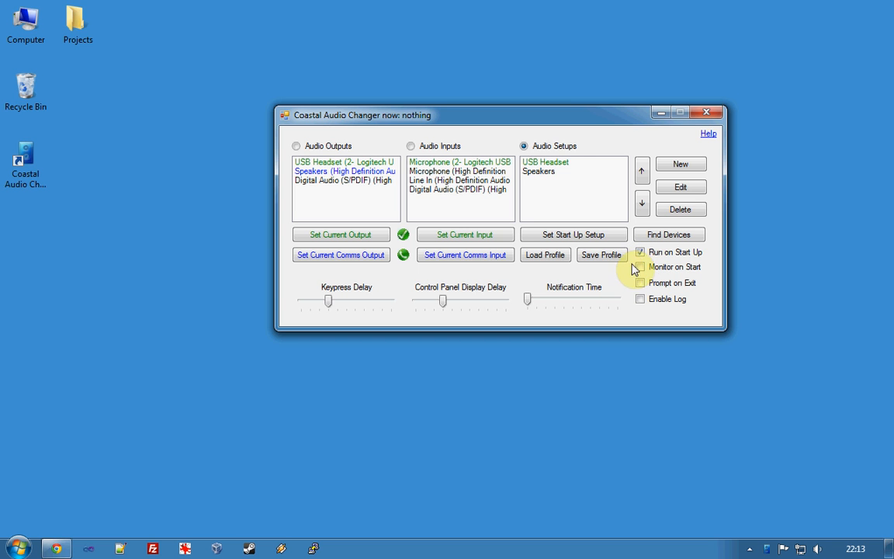
left_click(547, 162)
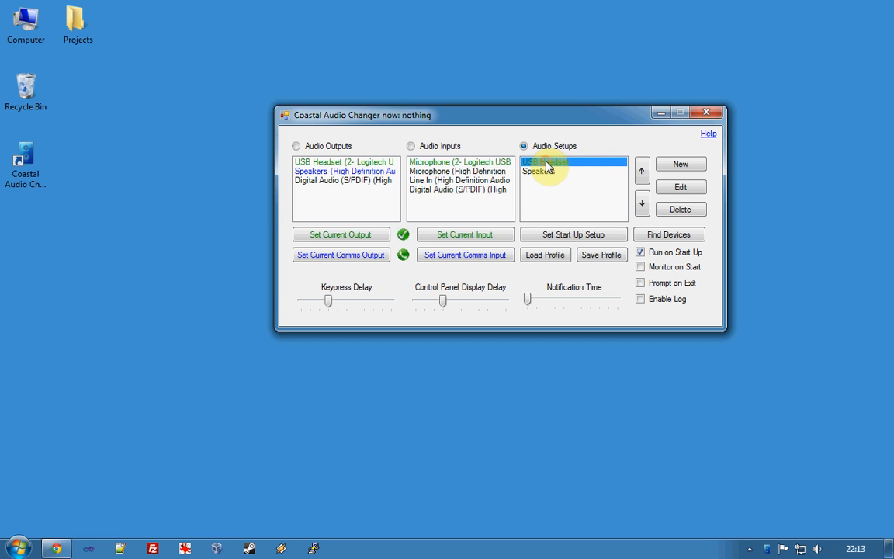
left_click(575, 233)
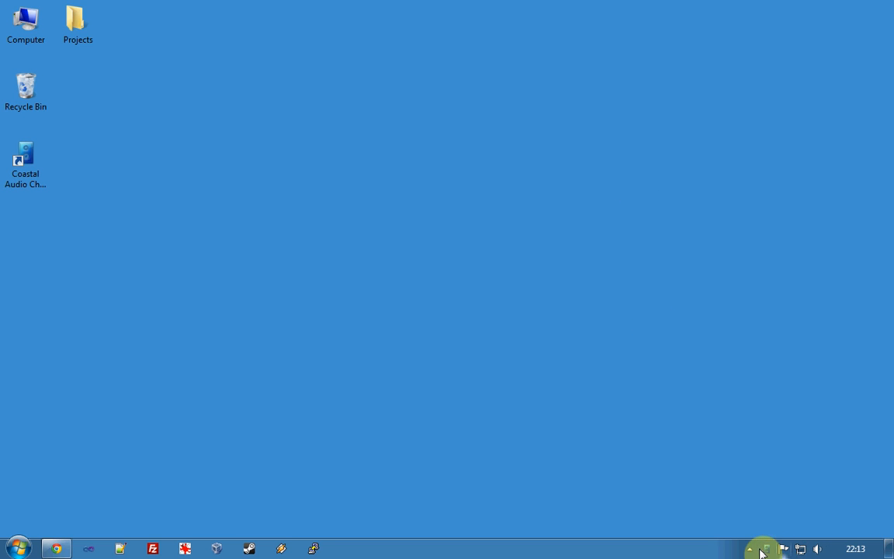
mouse_move(773, 549)
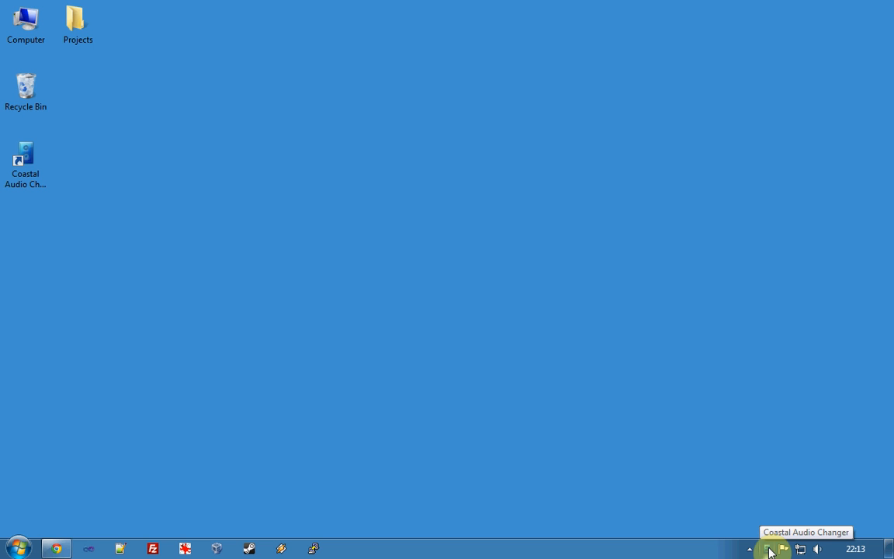
Switch to the Speakers setup from the tray quick-switch menu, making Speakers the Windows default.
left_click(773, 550)
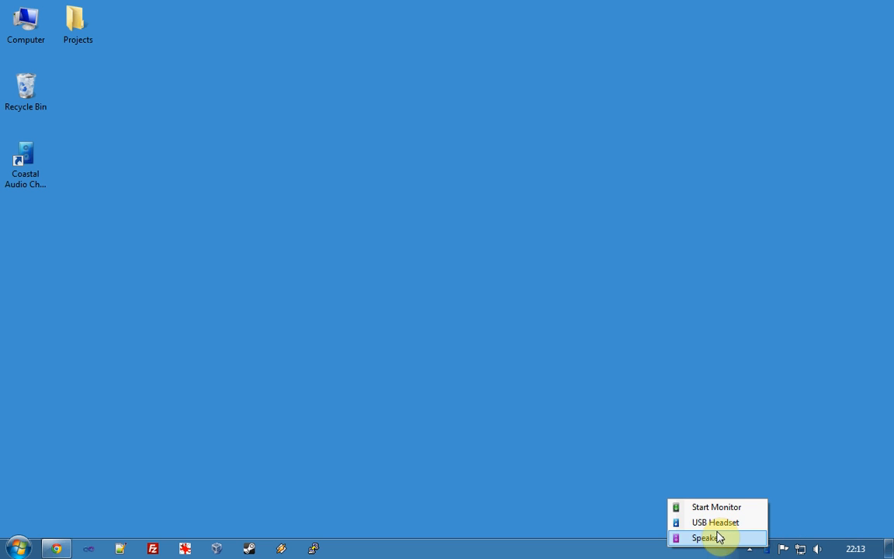
left_click(705, 537)
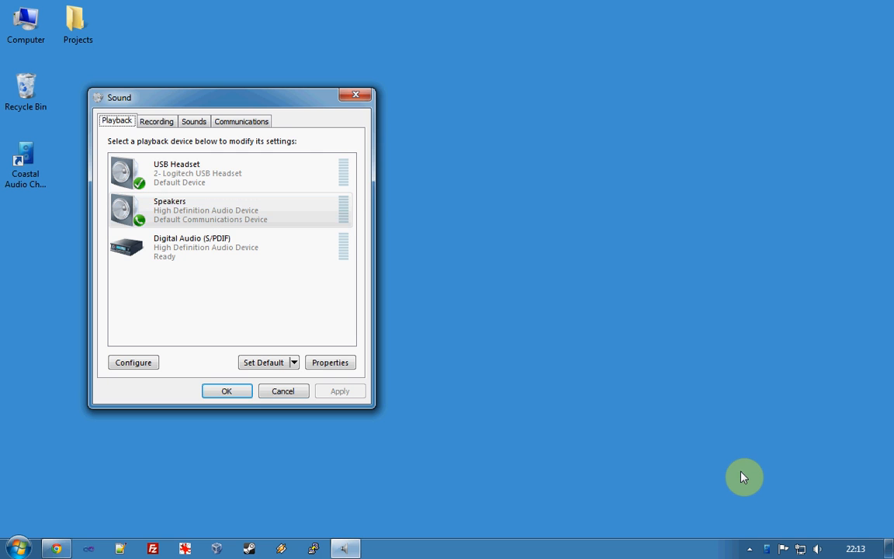
left_click(294, 363)
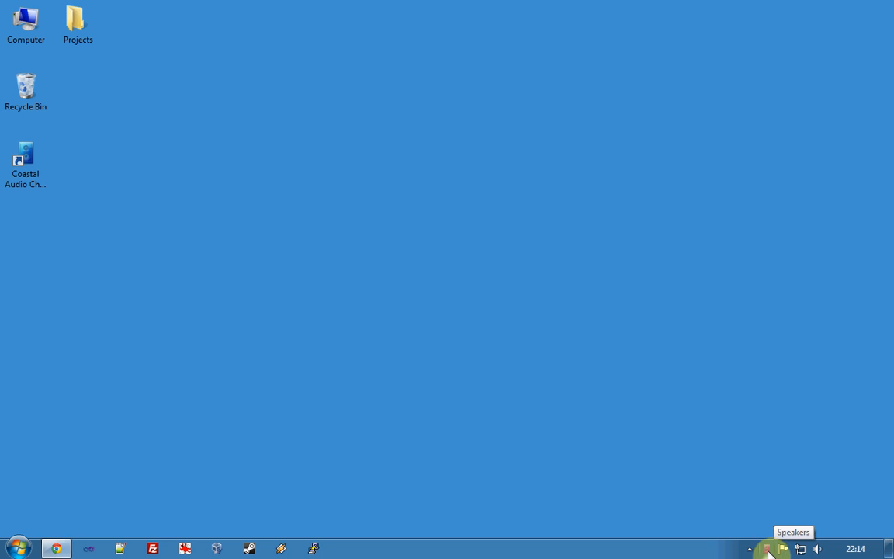
left_click(770, 549)
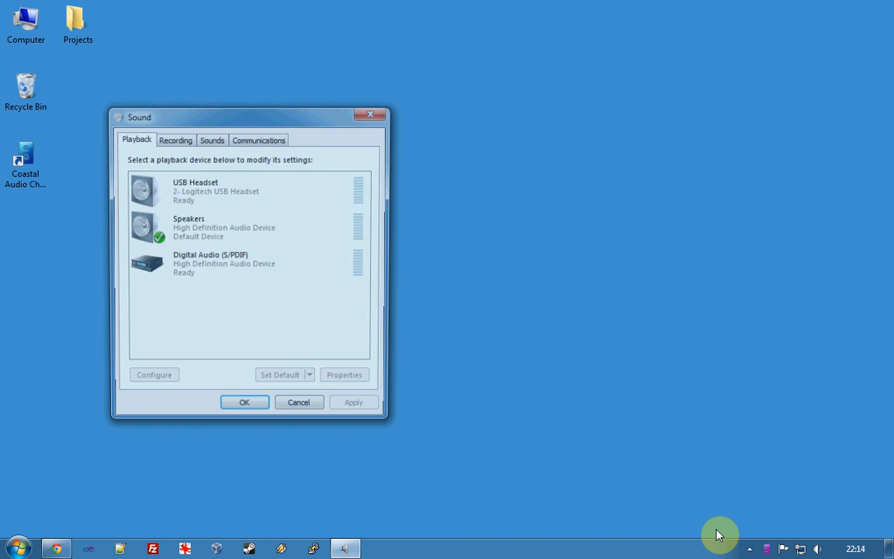
Reopen the Coastal Audio Changer main window from the hidden tray icons.
left_click(311, 379)
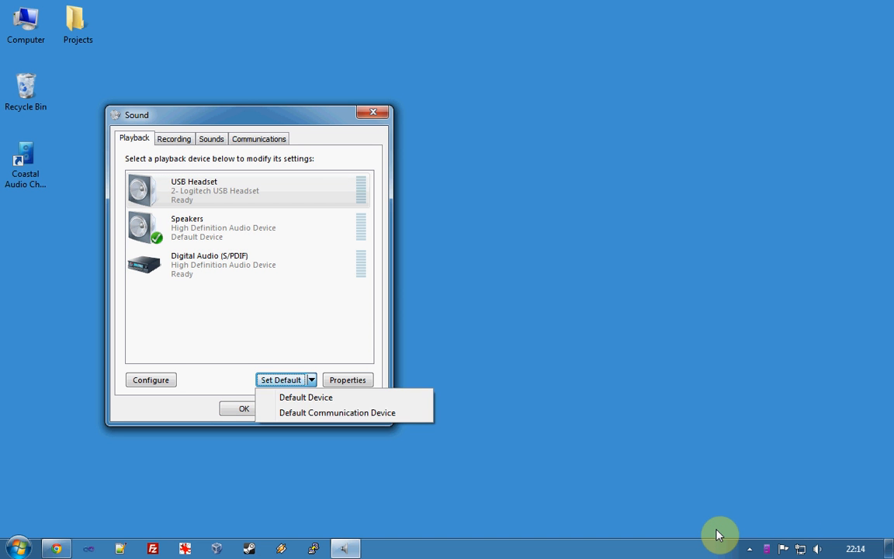
left_click(373, 111)
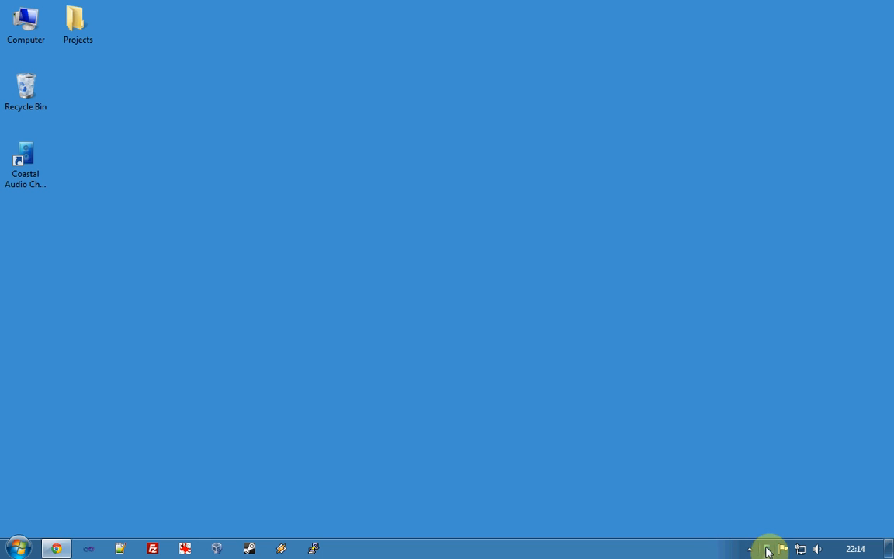
left_click(768, 550)
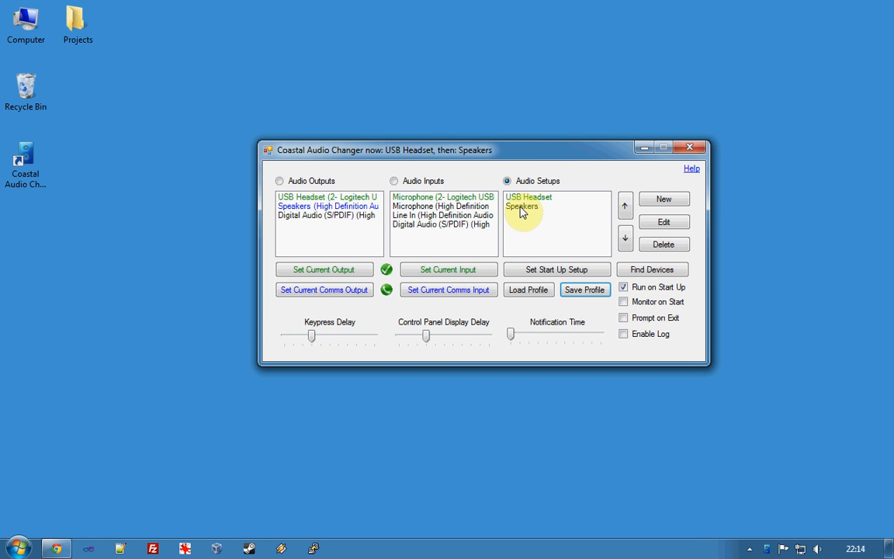
Edit the Speakers setup to monitor calc.exe and save the profile.
left_click(528, 205)
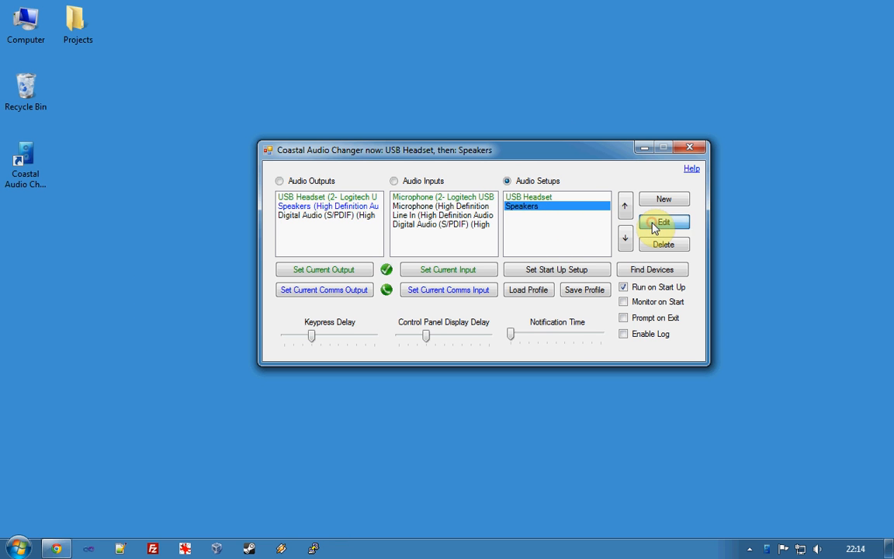
left_click(665, 223)
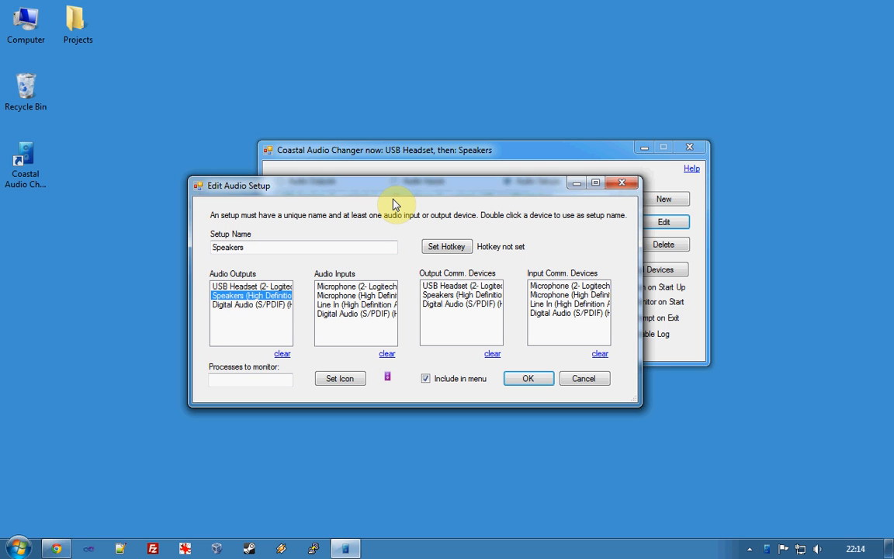
mouse_move(402, 227)
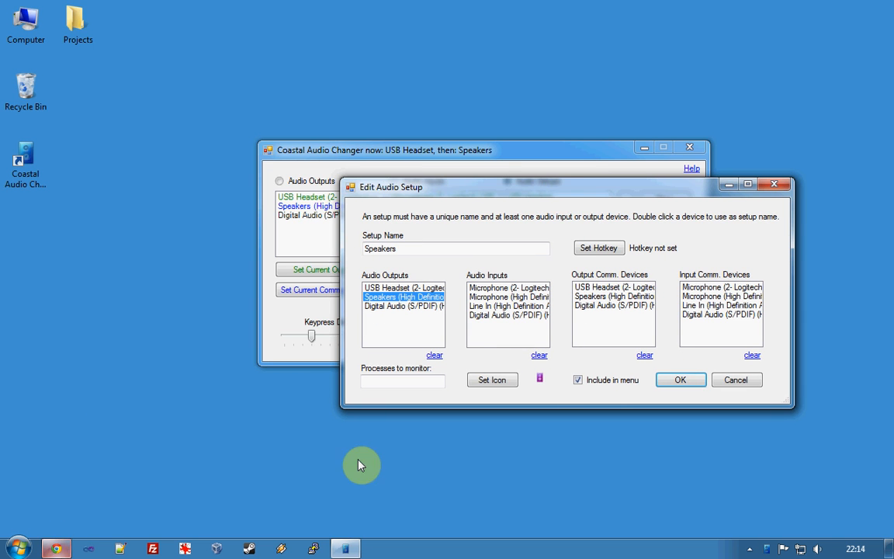
left_click(403, 382)
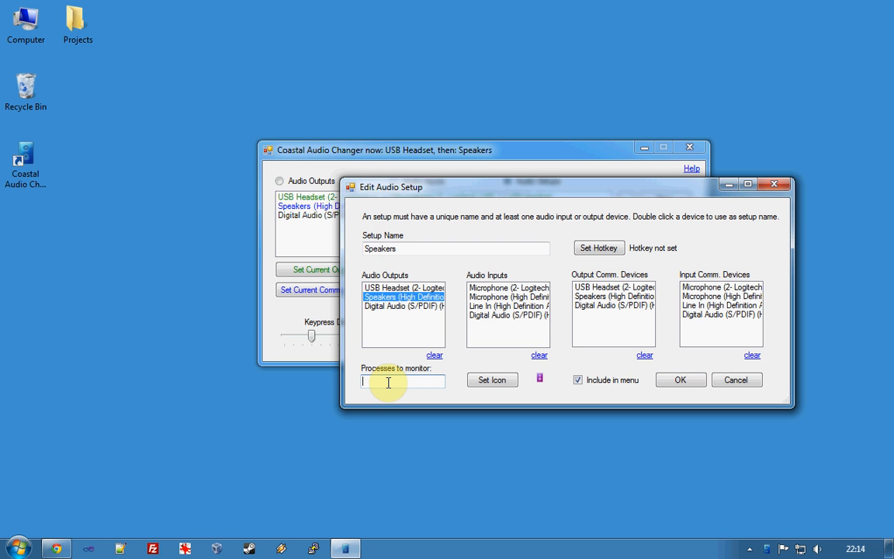
type("calc.exe")
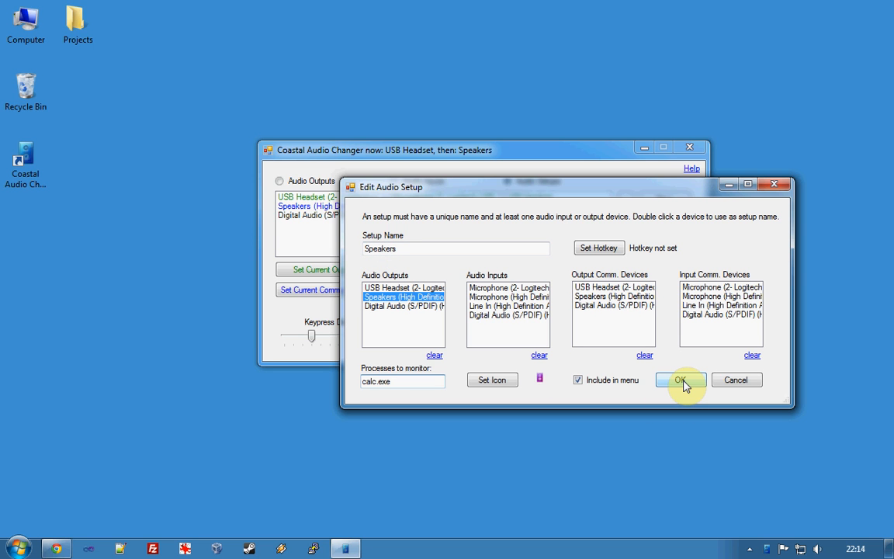
left_click(680, 379)
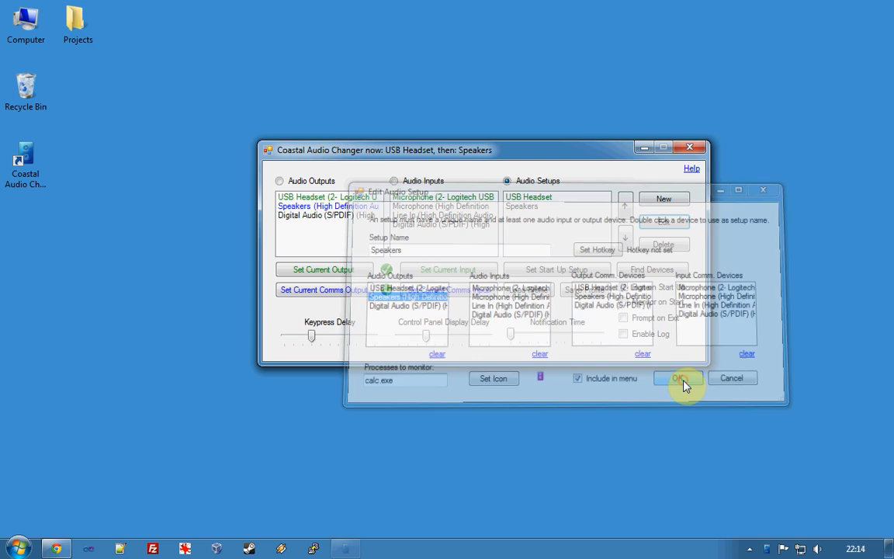
left_click(677, 379)
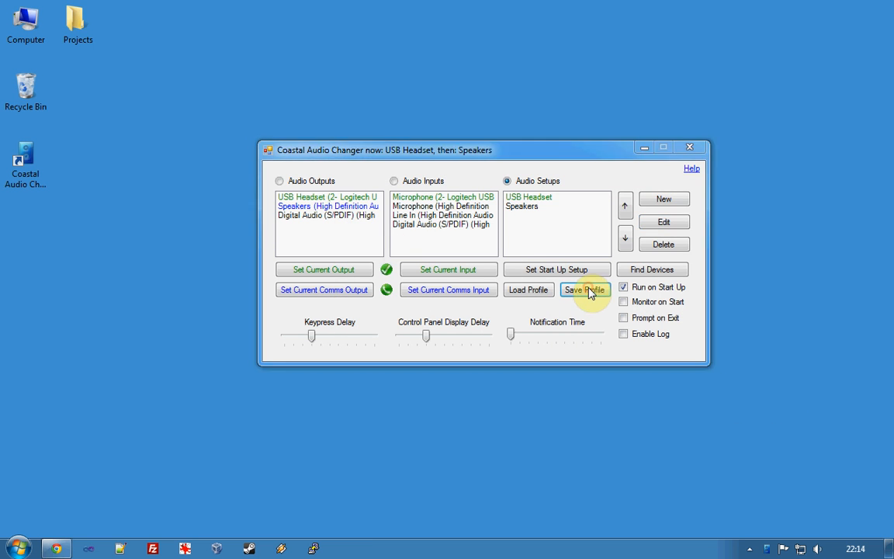
Hide the main window to tray, launch Calculator, and start process monitoring from the tray menu.
left_click(689, 146)
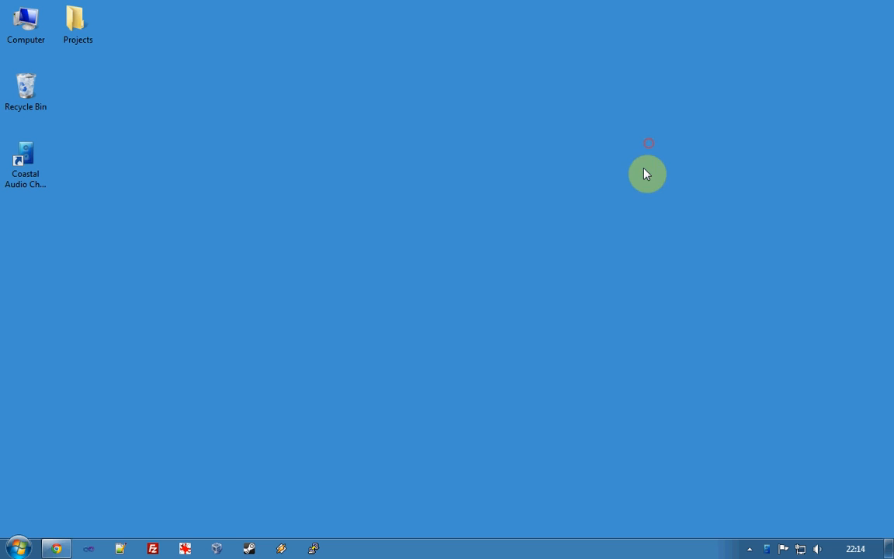
mouse_move(813, 548)
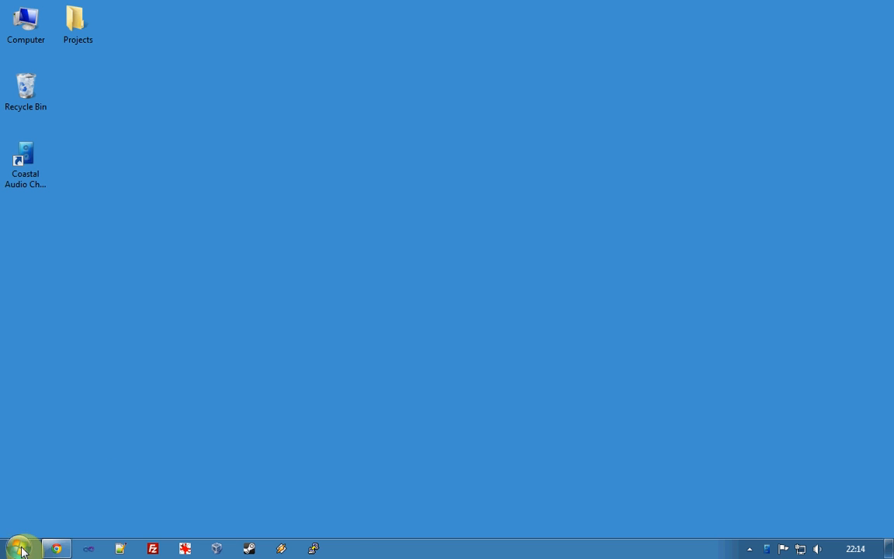
left_click(21, 550)
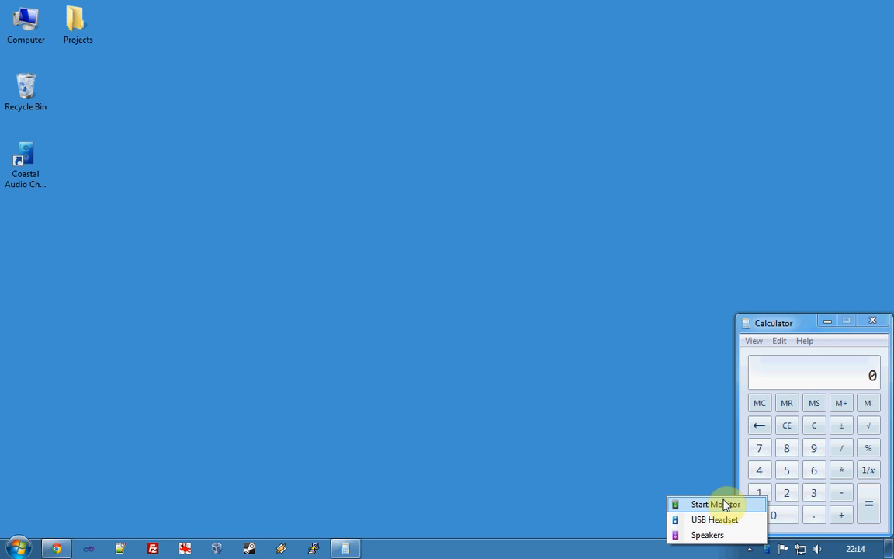
mouse_move(720, 519)
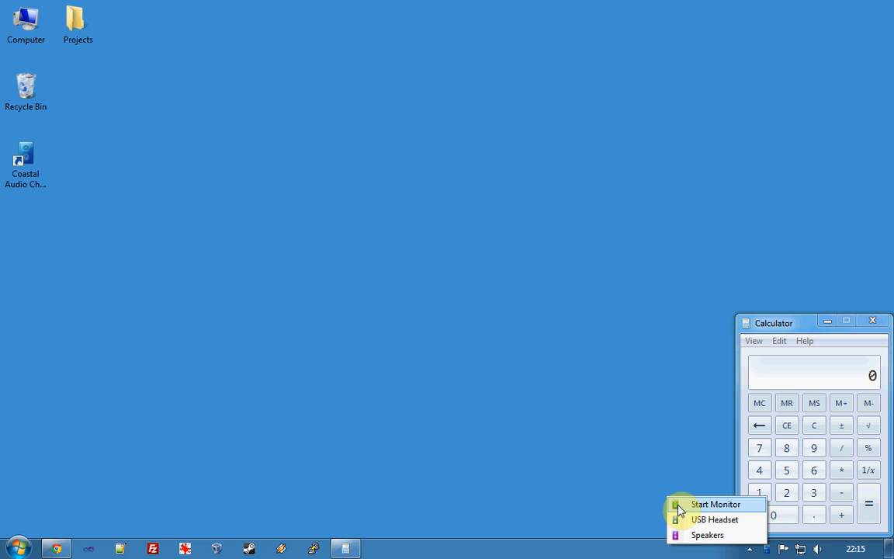
left_click(707, 509)
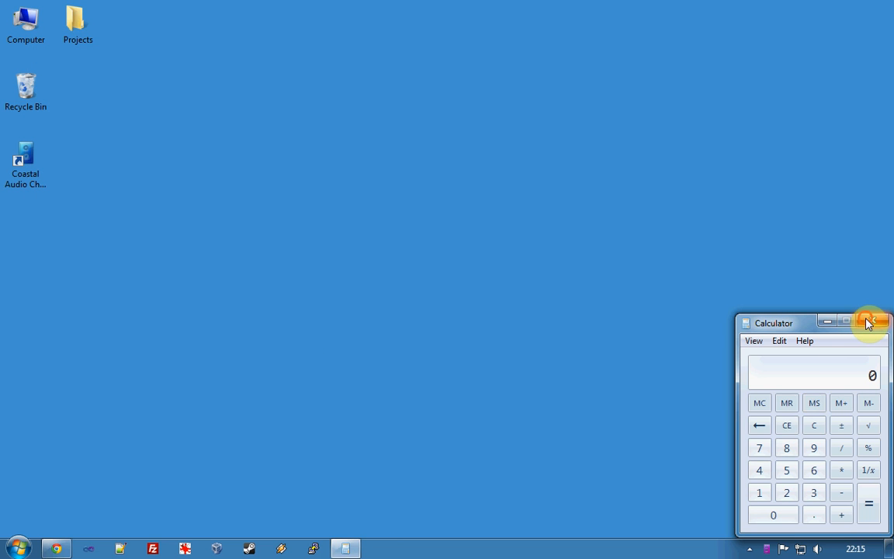
Close Calculator to trigger the switch back, then restore the main window showing USB Headset.
left_click(870, 321)
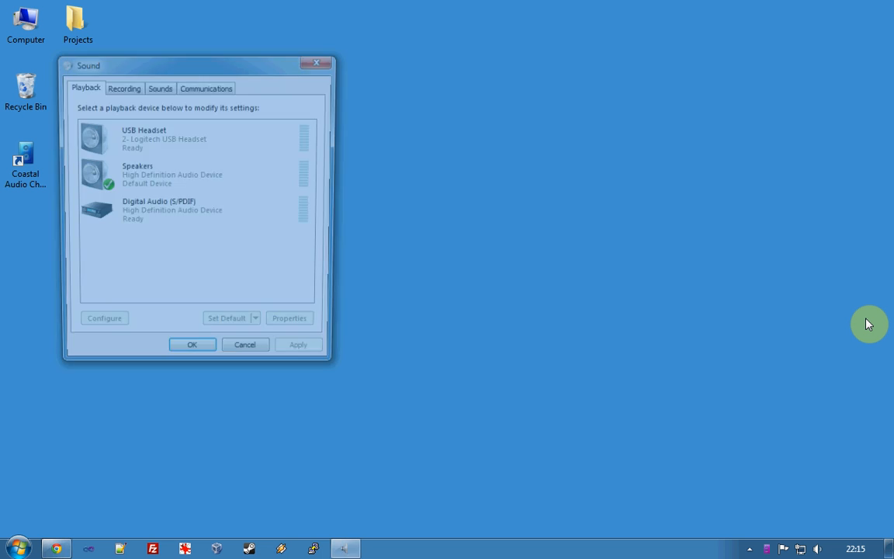
left_click(259, 326)
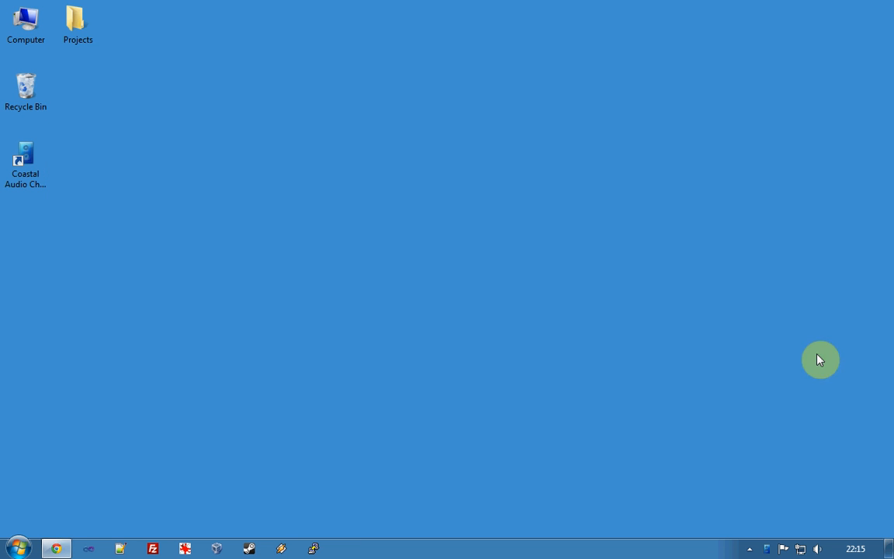
left_click(773, 550)
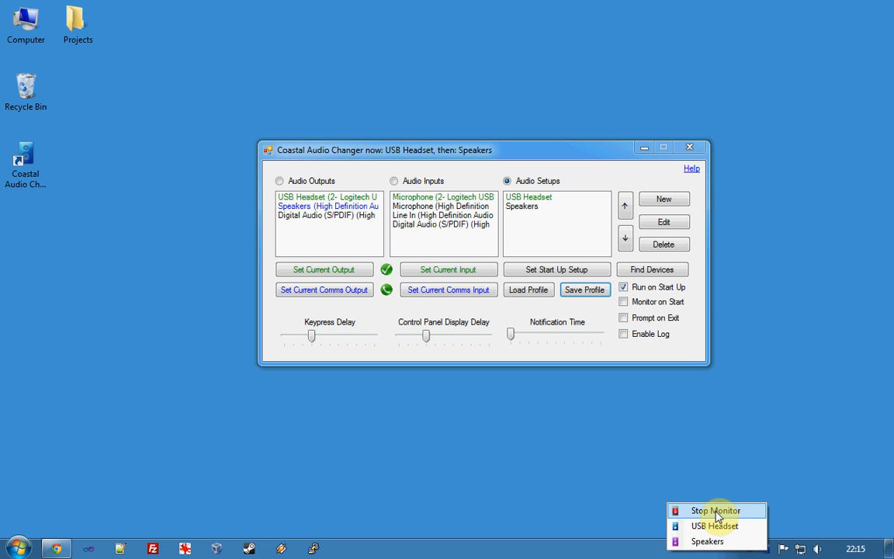
left_click(714, 511)
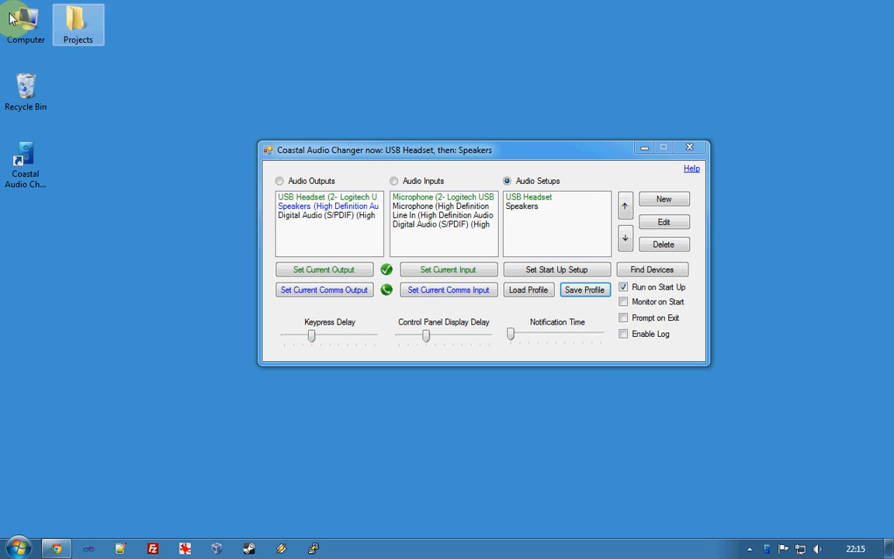
Browse to the user's AppData\Roaming\Coastal folder and bring up actions for settings.xml.
double_click(25, 23)
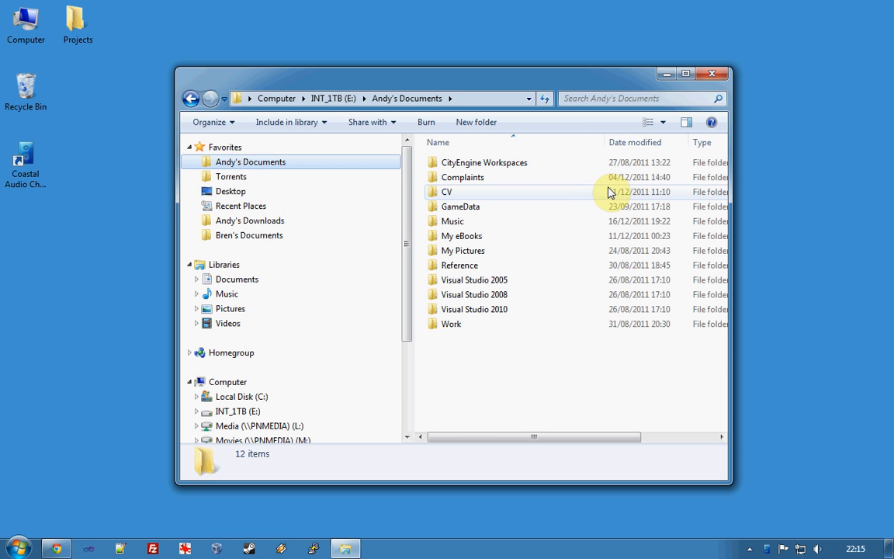
left_click(242, 396)
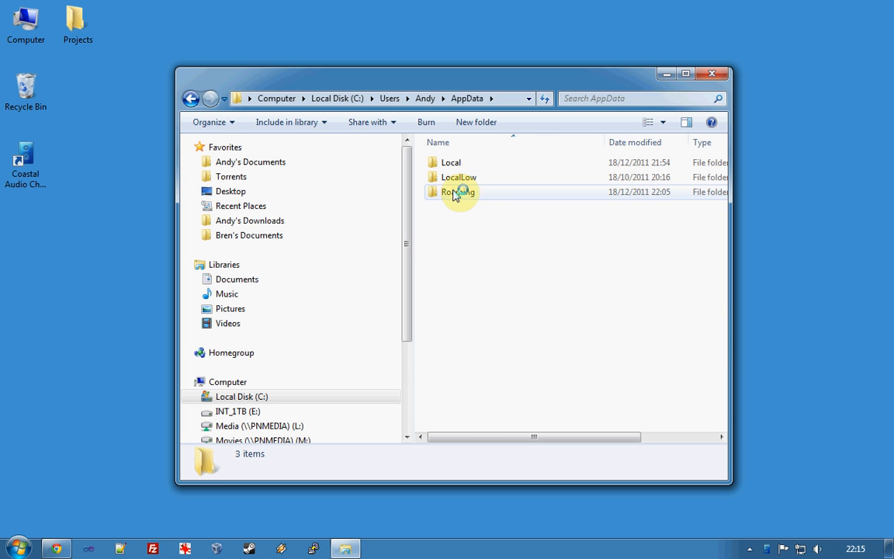
double_click(458, 193)
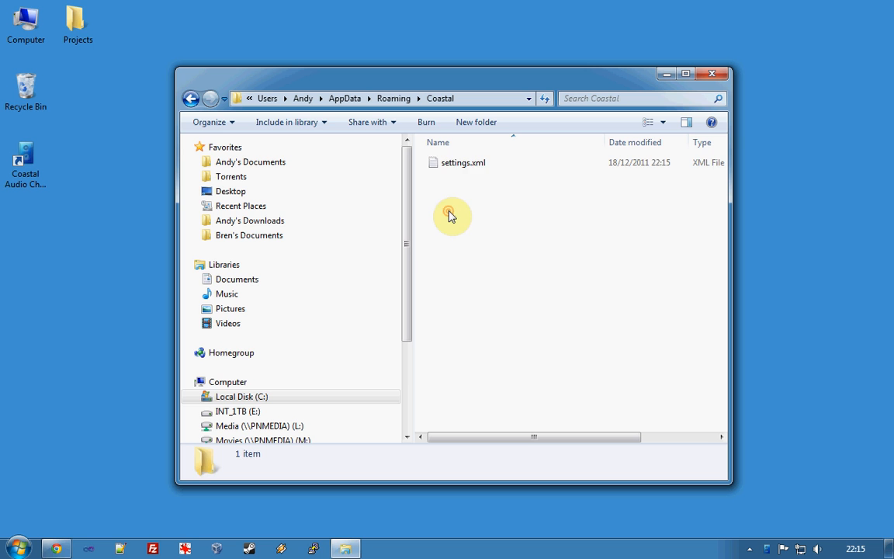
right_click(462, 163)
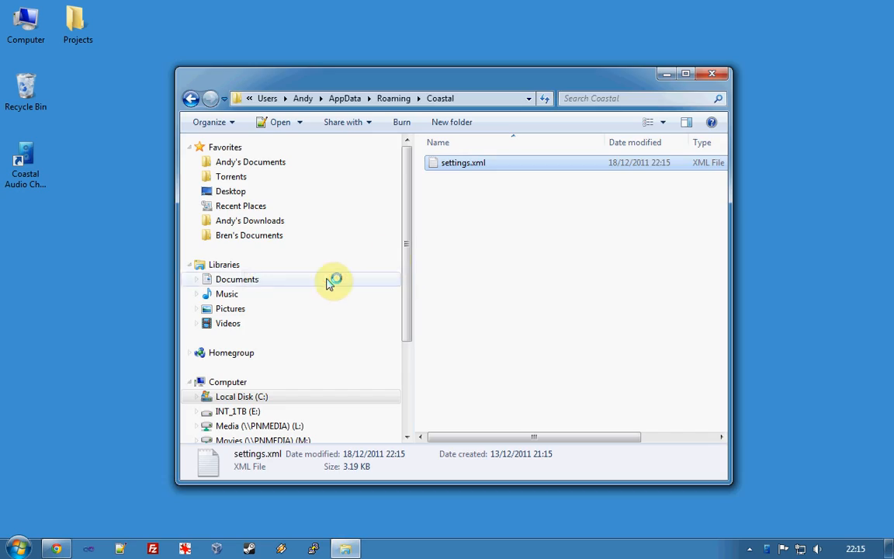
View settings.xml in Notepad++, scrolling to the Speakers setup listing calc.exe as its process.
double_click(463, 163)
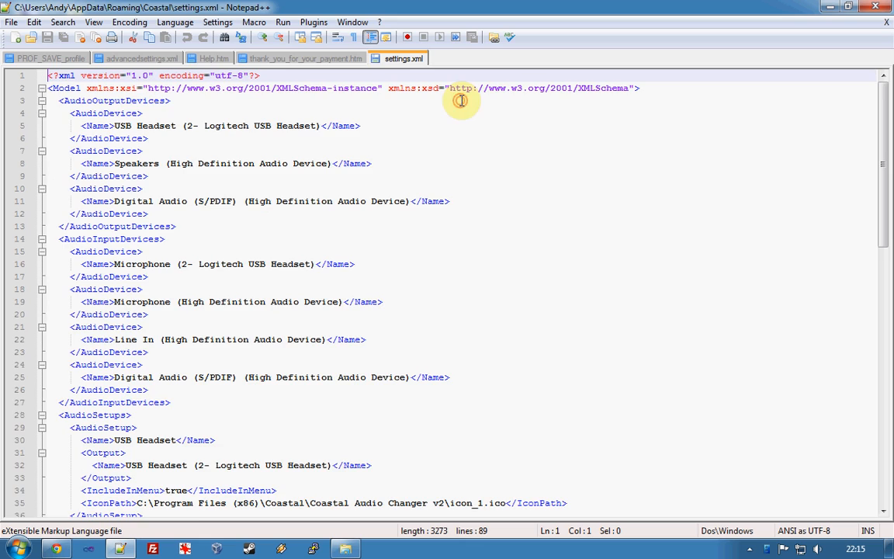
scroll("down", 3)
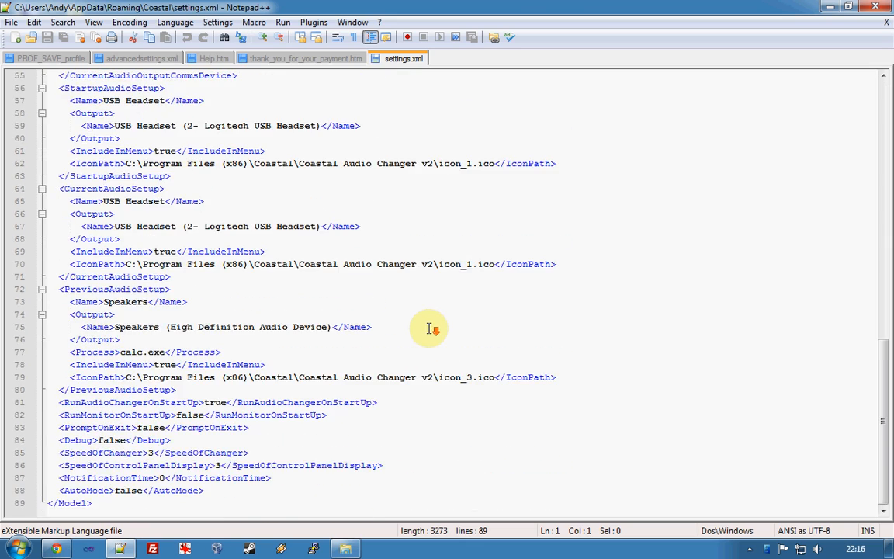